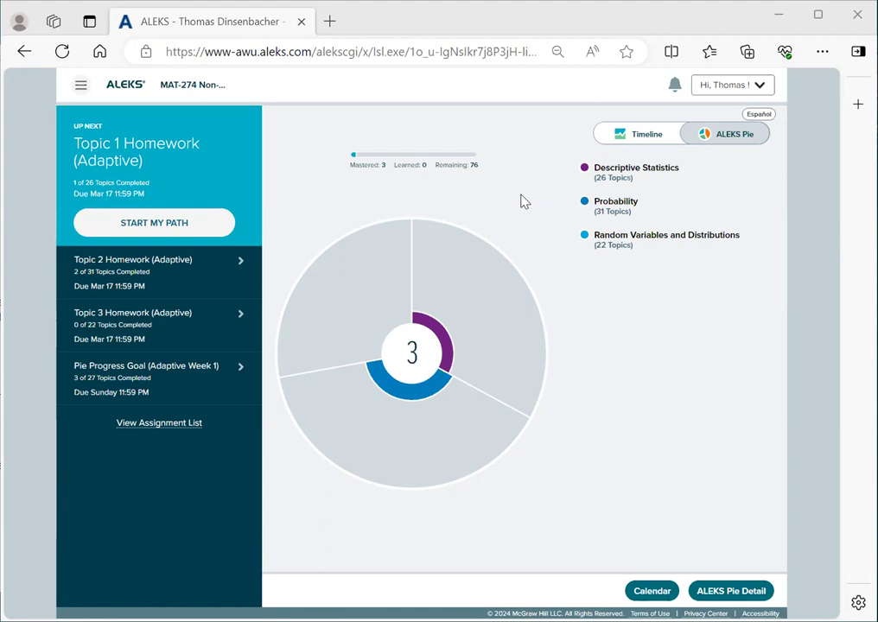
mouse_move(494, 181)
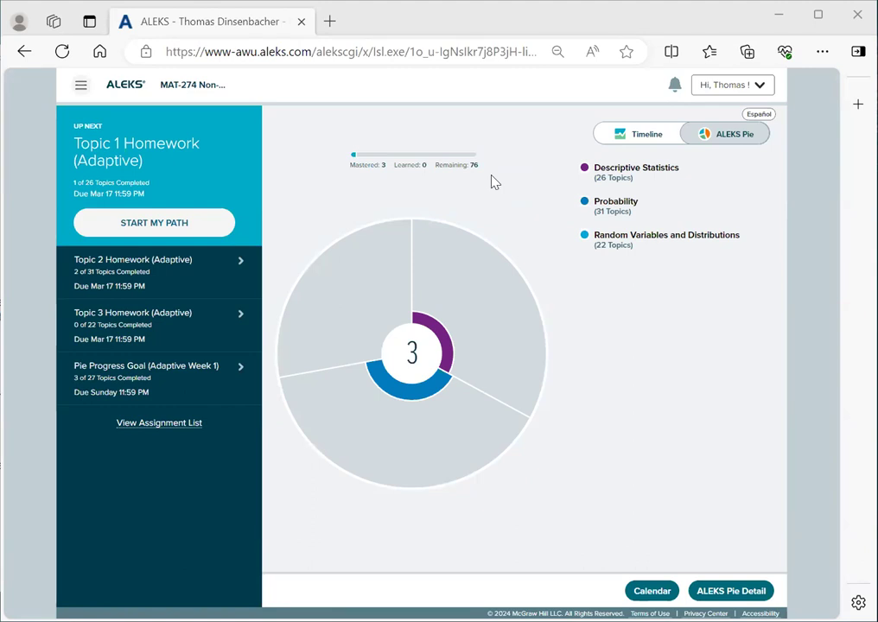
mouse_move(164, 223)
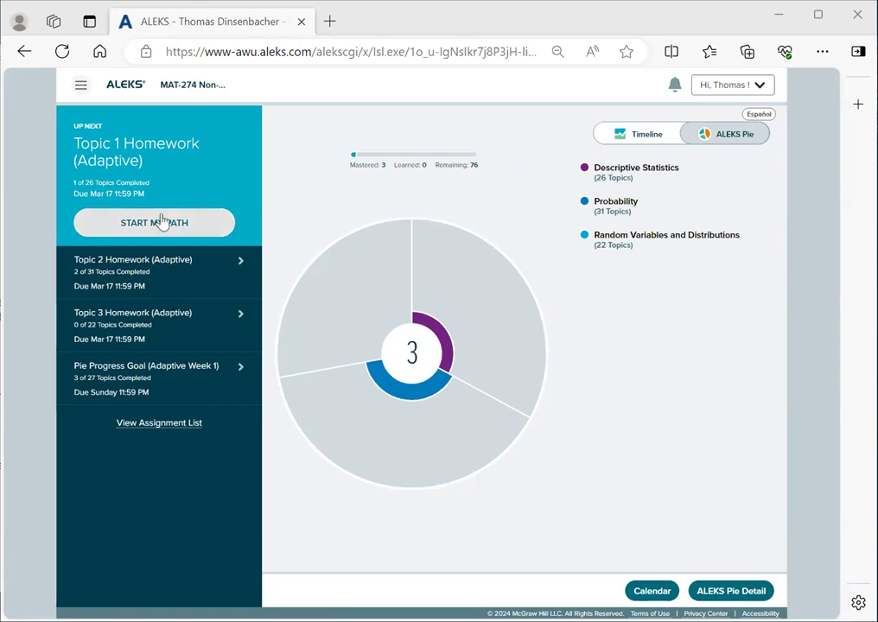
Start the learning path and move past the Learning Page introduction tip
left_click(80, 85)
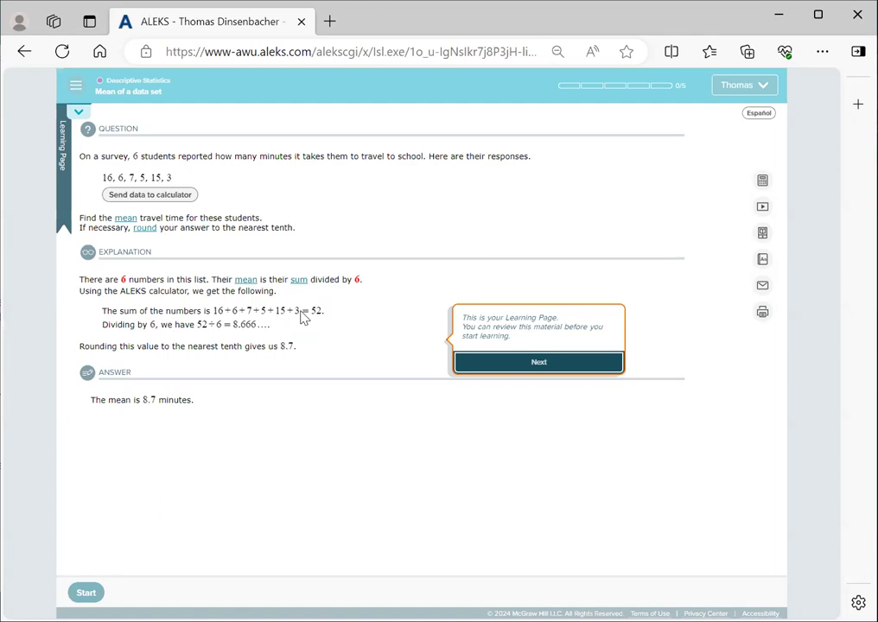
mouse_move(306, 318)
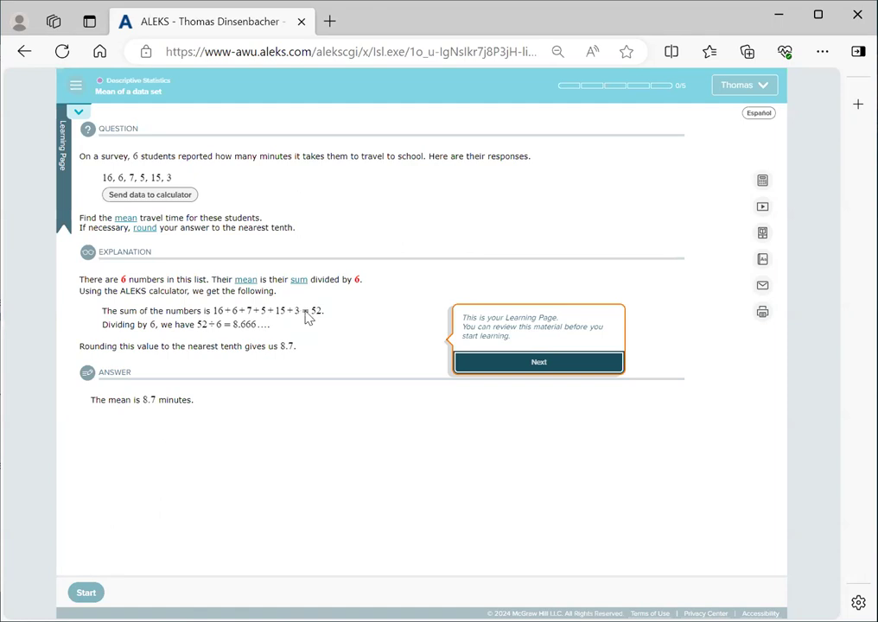
left_click(540, 362)
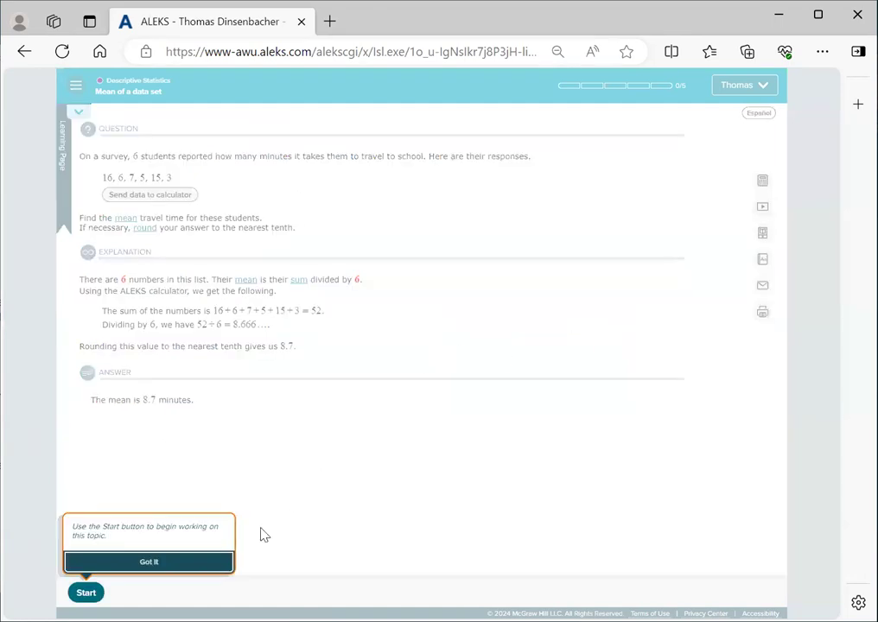
Dismiss the Start button tip so the travel-times worked example is clear
left_click(149, 562)
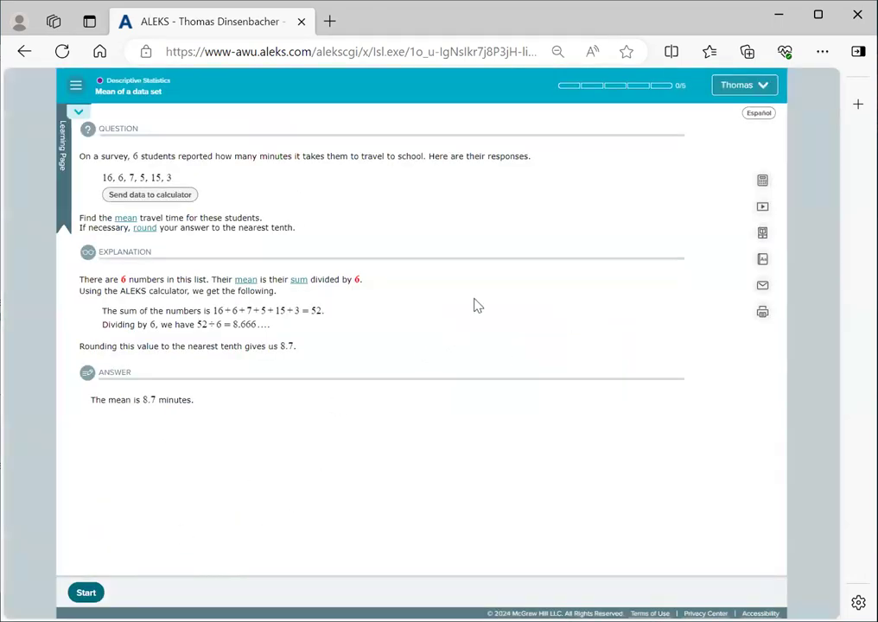
mouse_move(439, 268)
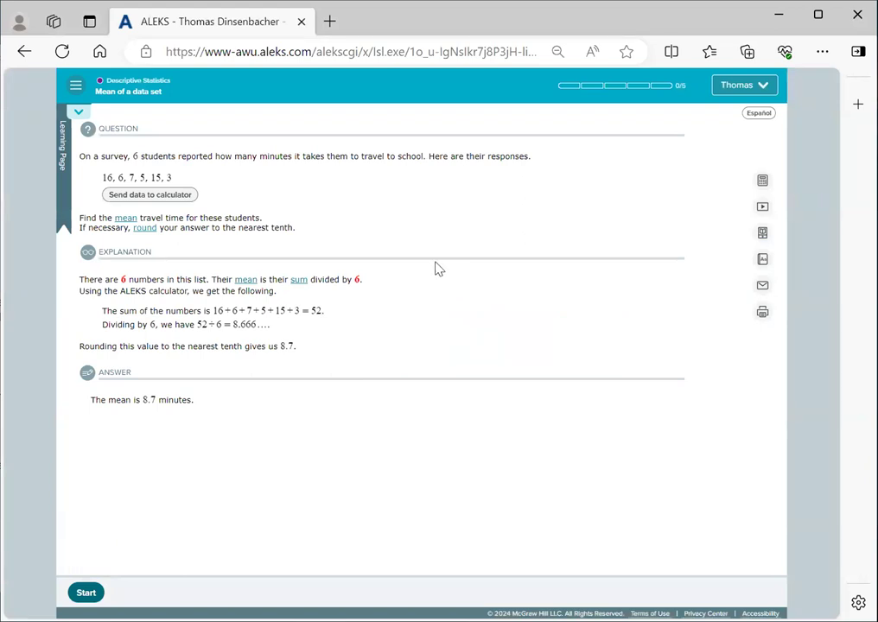
mouse_move(305, 214)
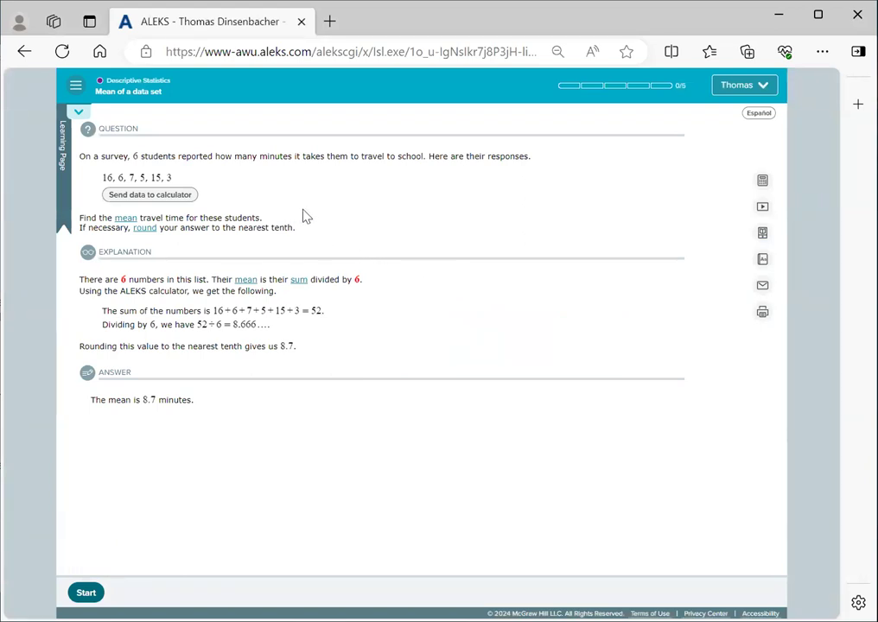
mouse_move(190, 103)
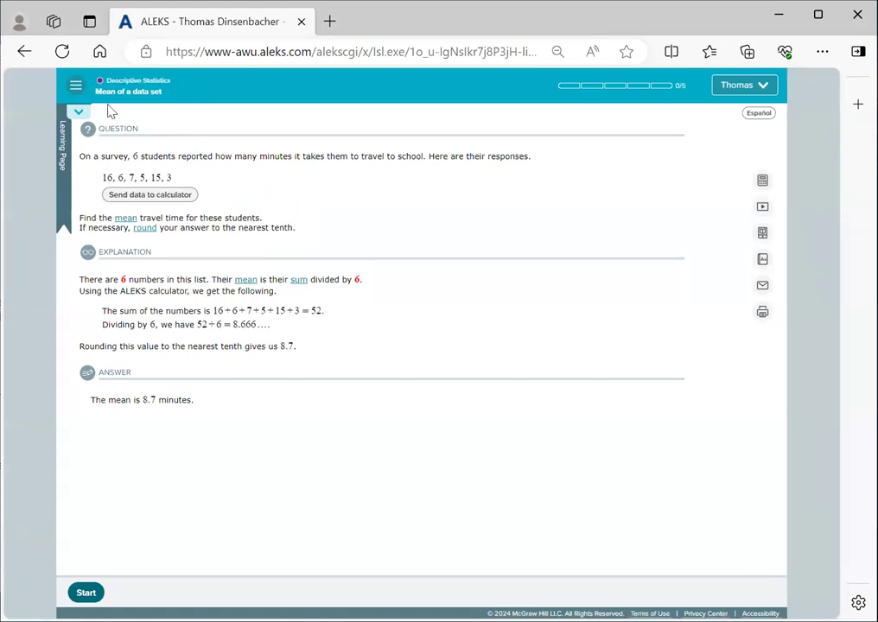
mouse_move(311, 229)
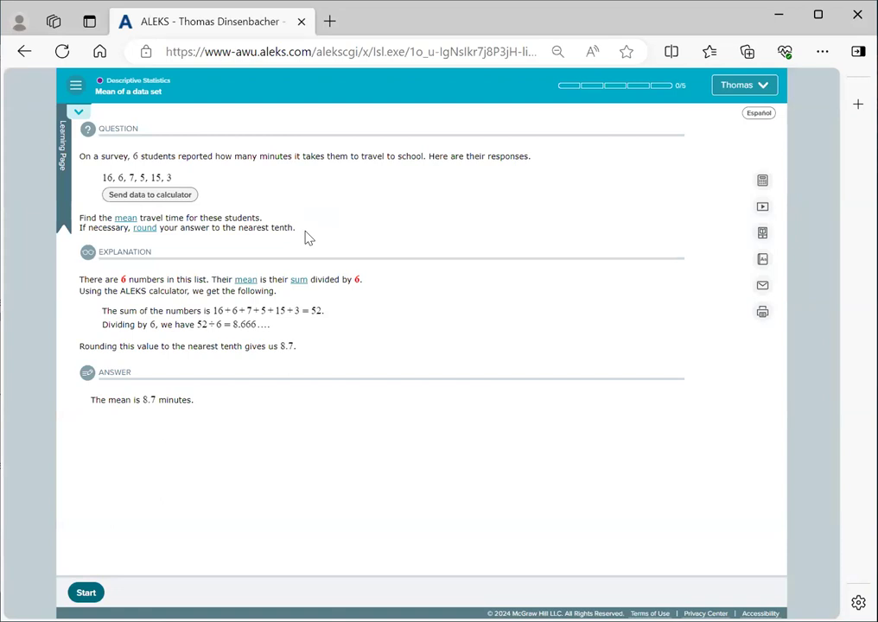
mouse_move(413, 273)
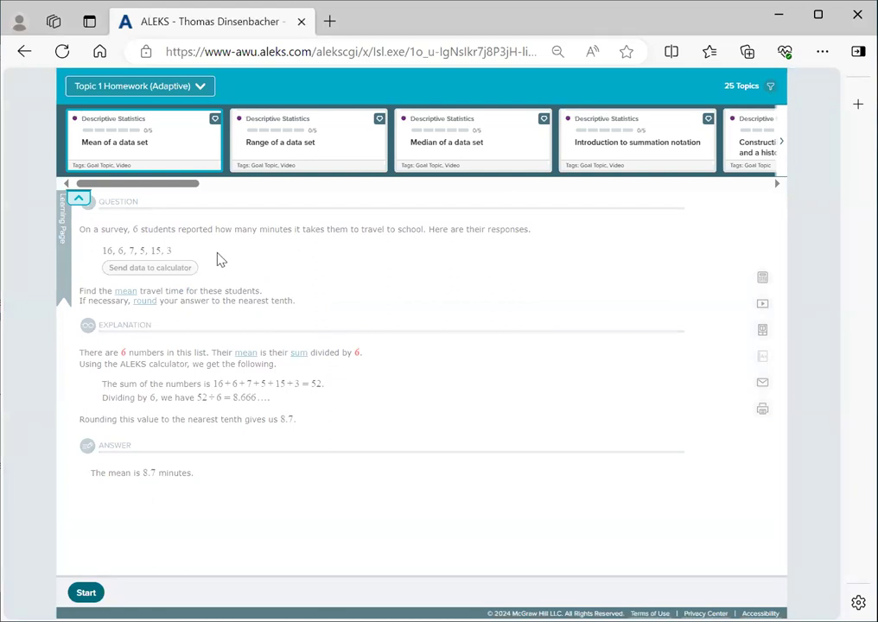
mouse_move(164, 192)
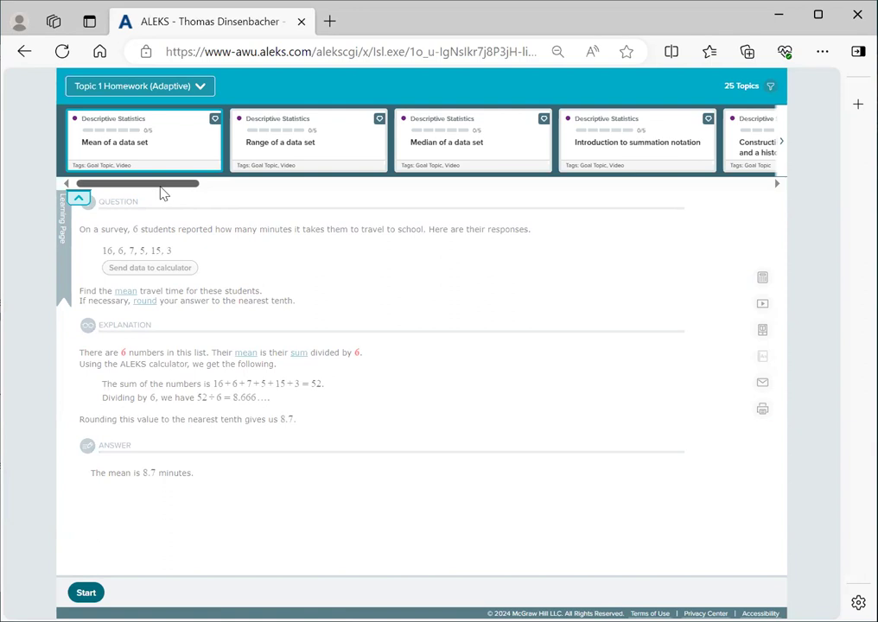
mouse_move(231, 206)
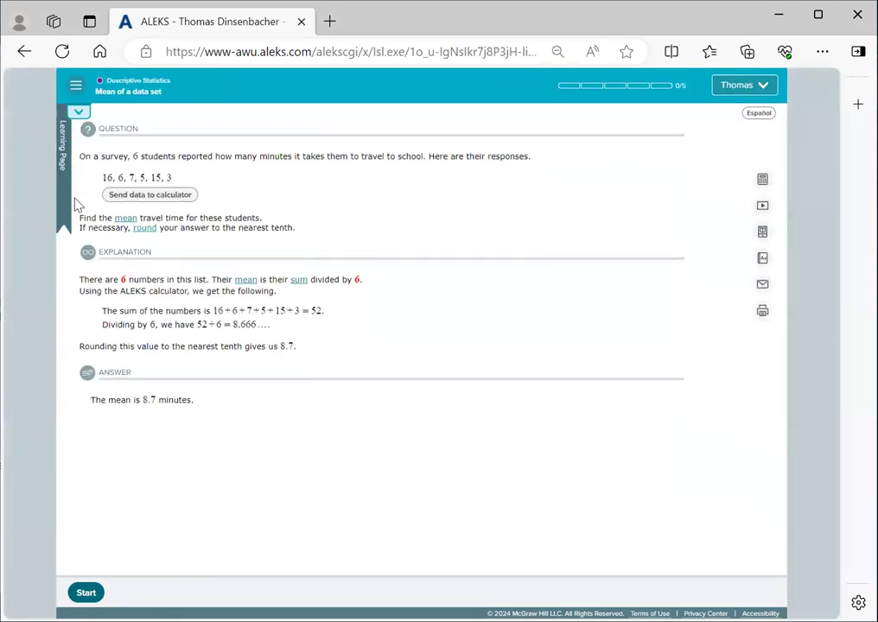
mouse_move(470, 294)
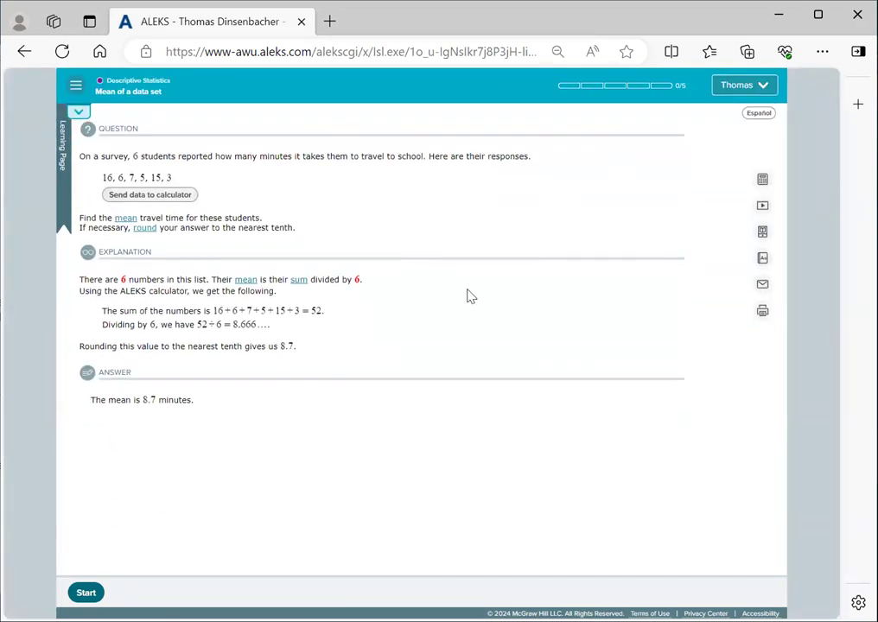
mouse_move(342, 275)
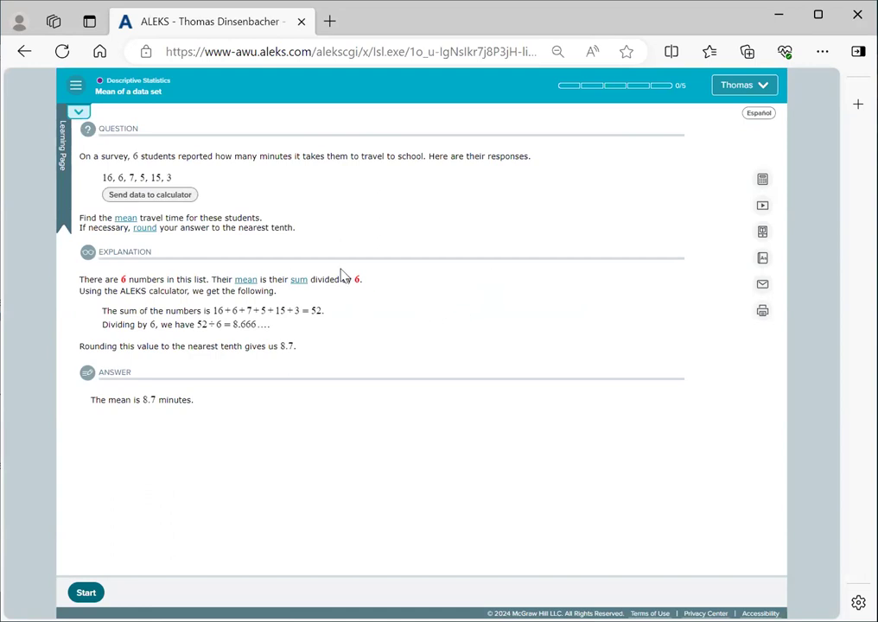
mouse_move(233, 242)
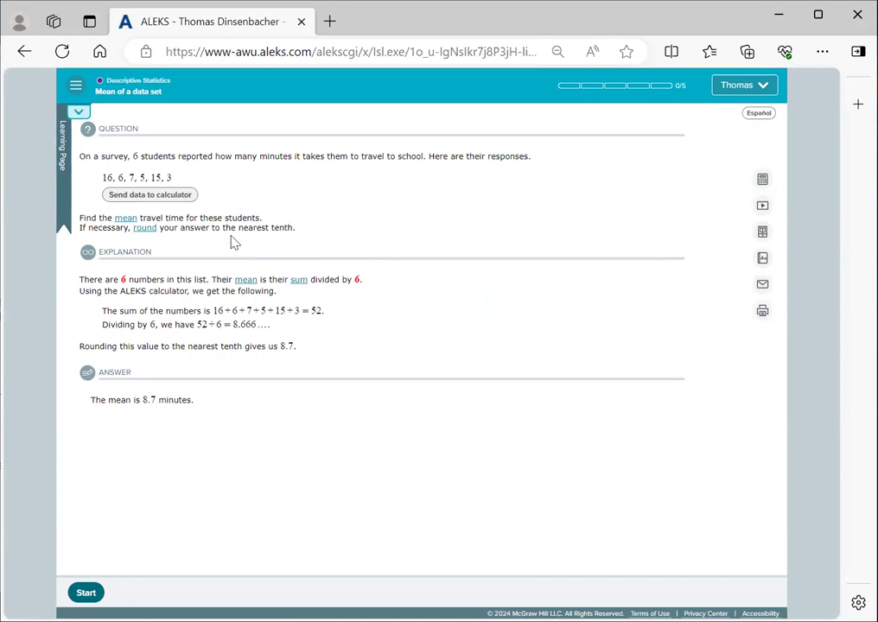
mouse_move(187, 194)
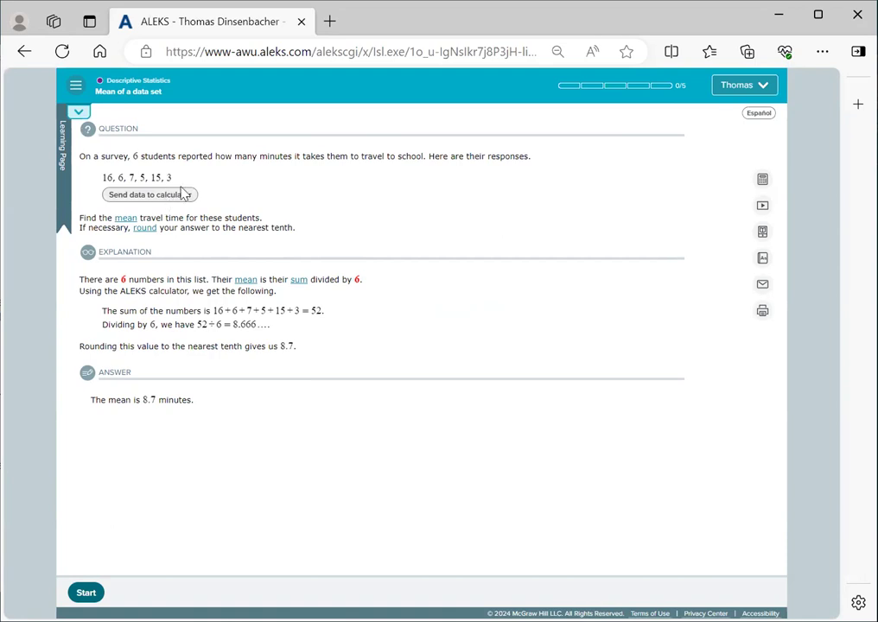
mouse_move(745, 284)
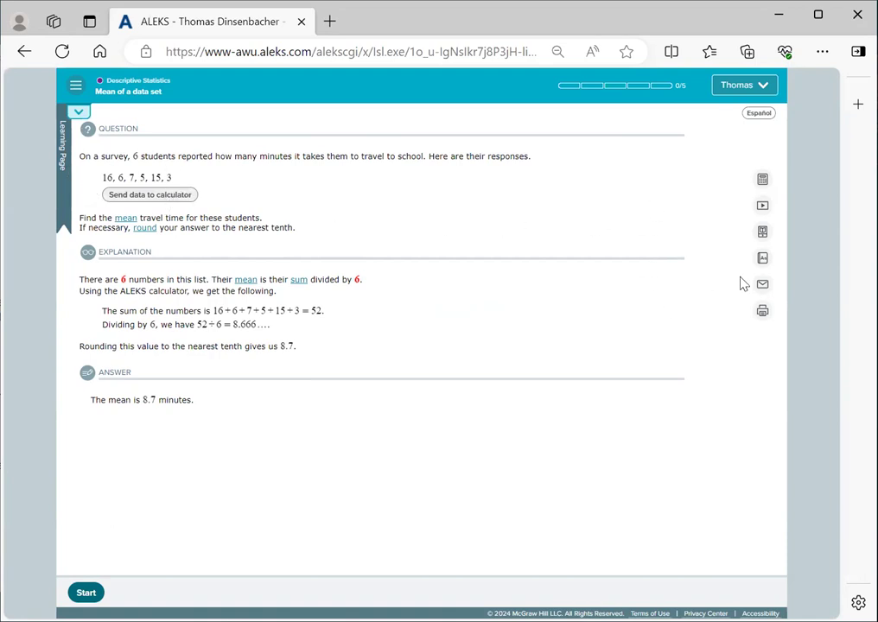
mouse_move(799, 270)
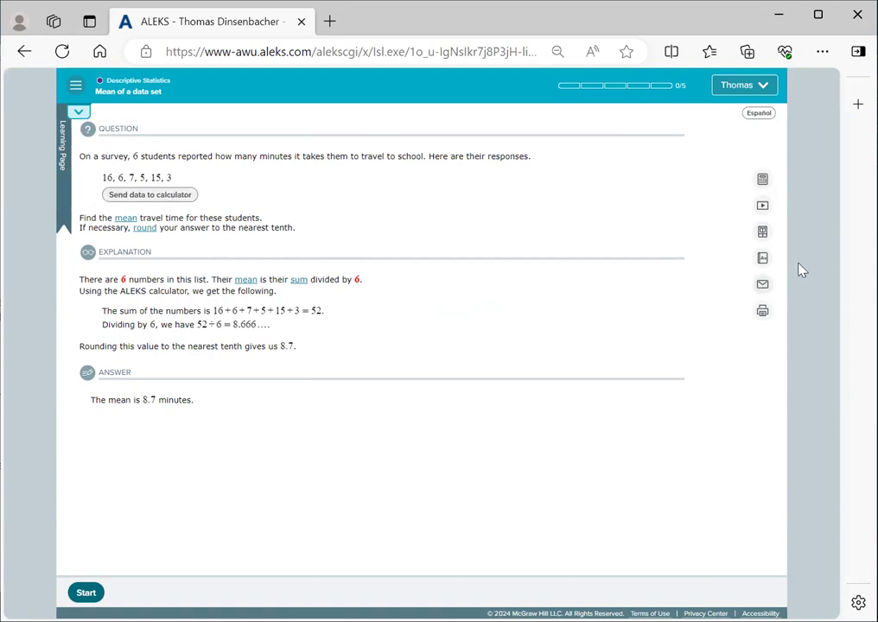
mouse_move(762, 311)
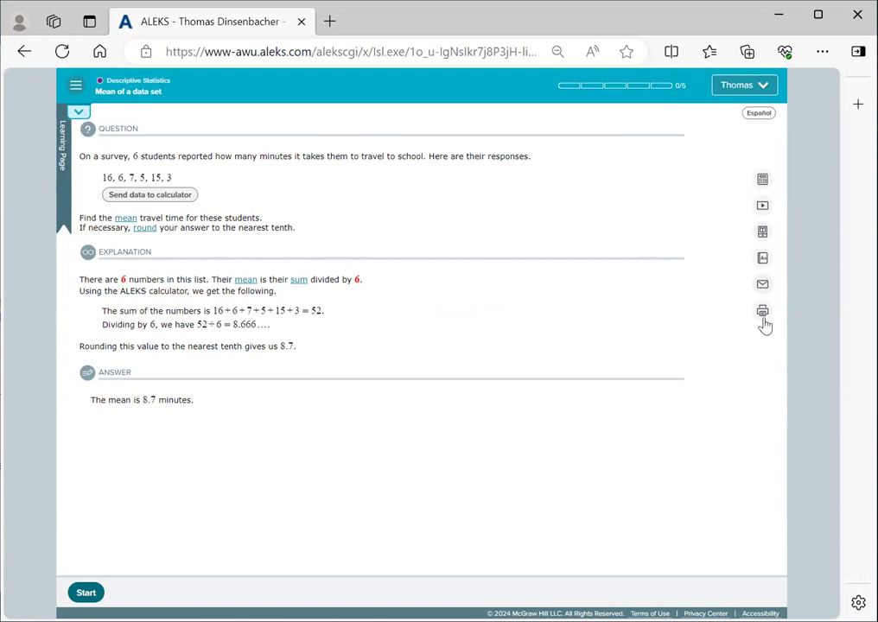
mouse_move(762, 178)
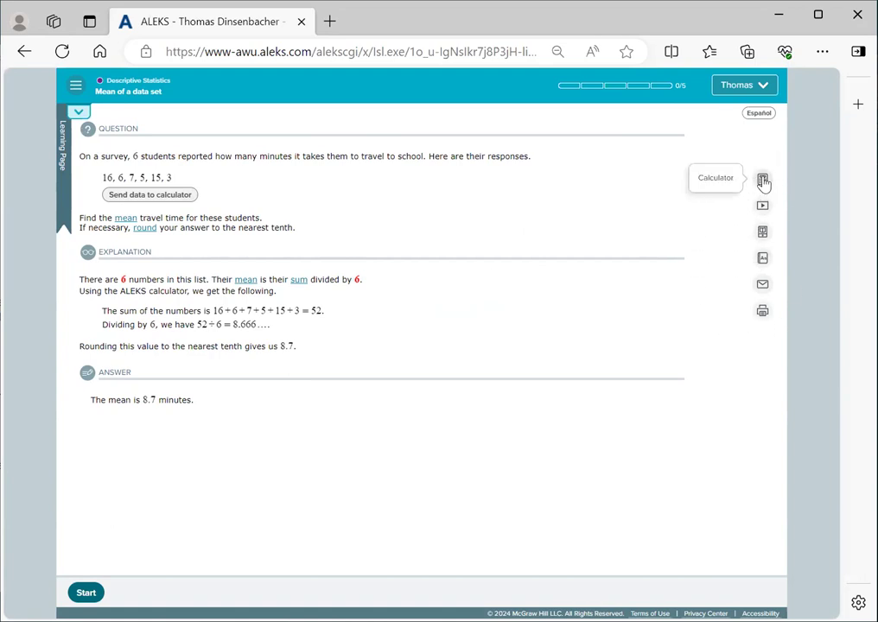
mouse_move(408, 235)
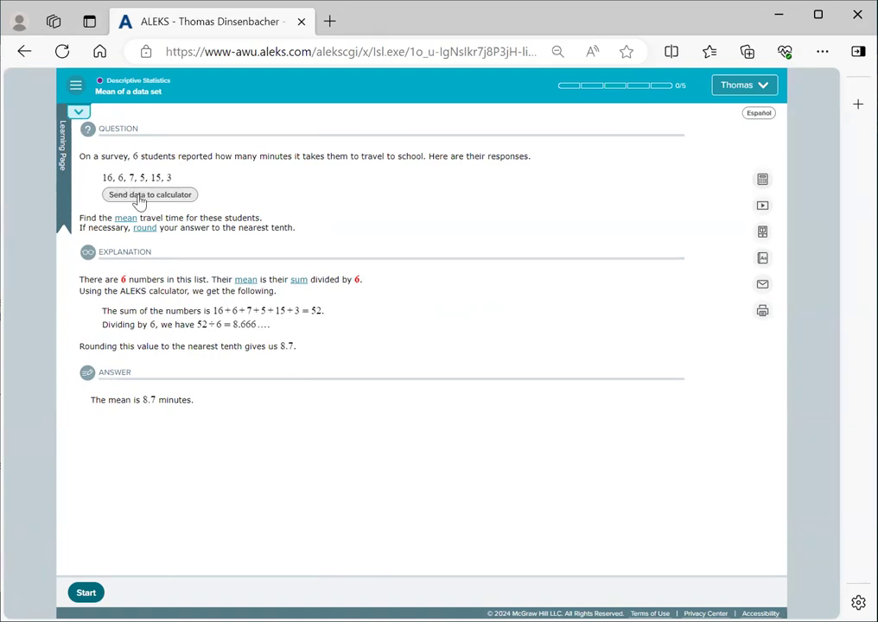
Send the six travel times to the calculator, sum to 52, divide by 6 for 8.666666667, then close it
left_click(148, 194)
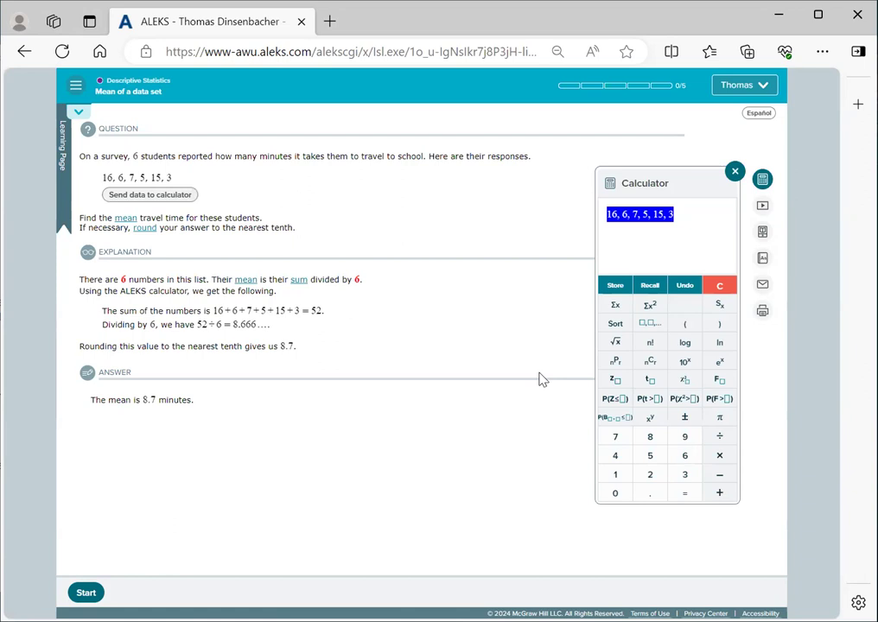
mouse_move(552, 363)
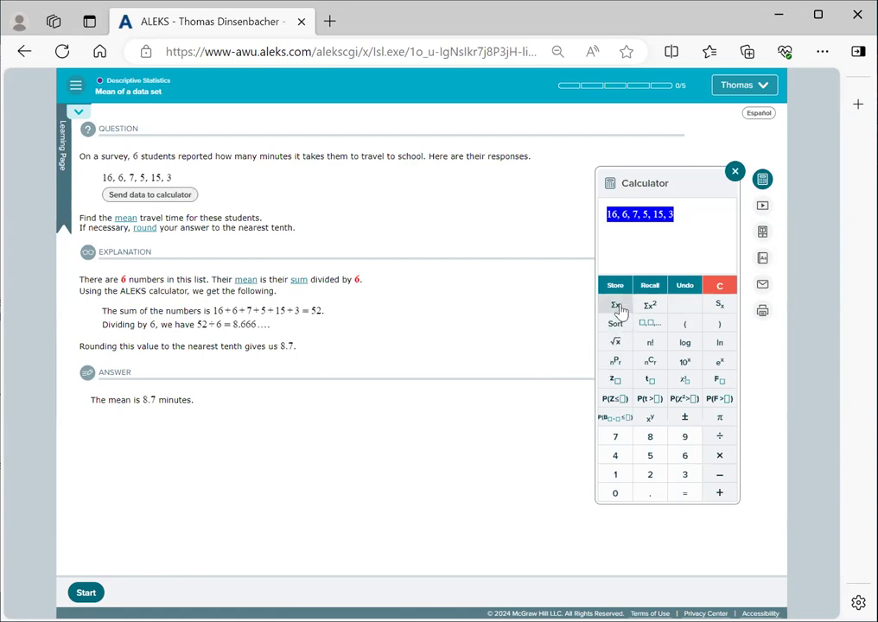
left_click(616, 304)
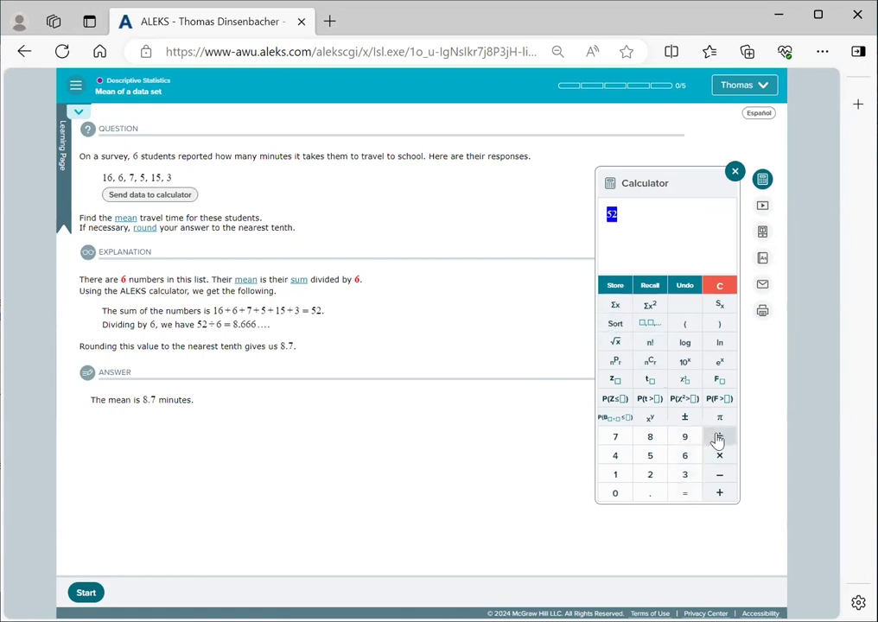
left_click(719, 436)
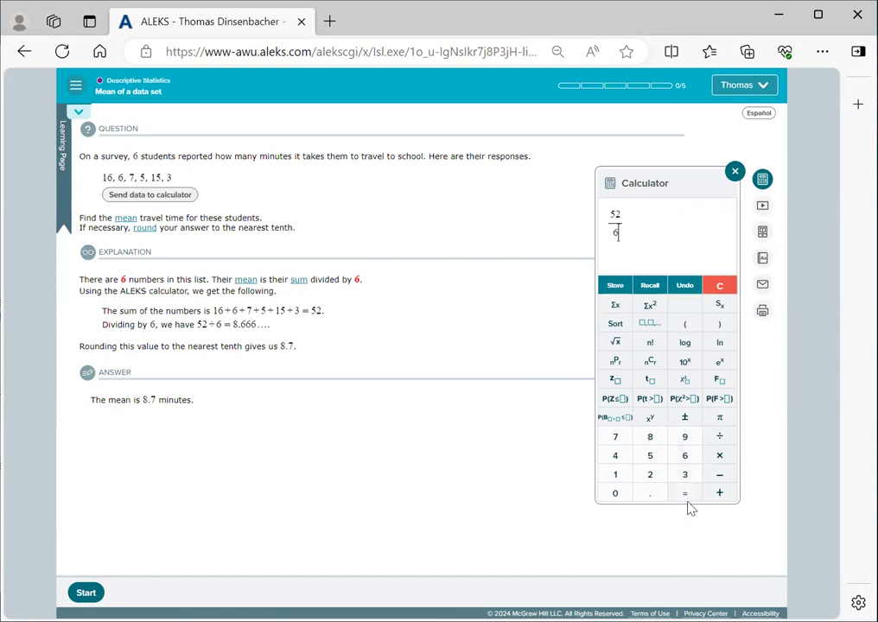
left_click(685, 493)
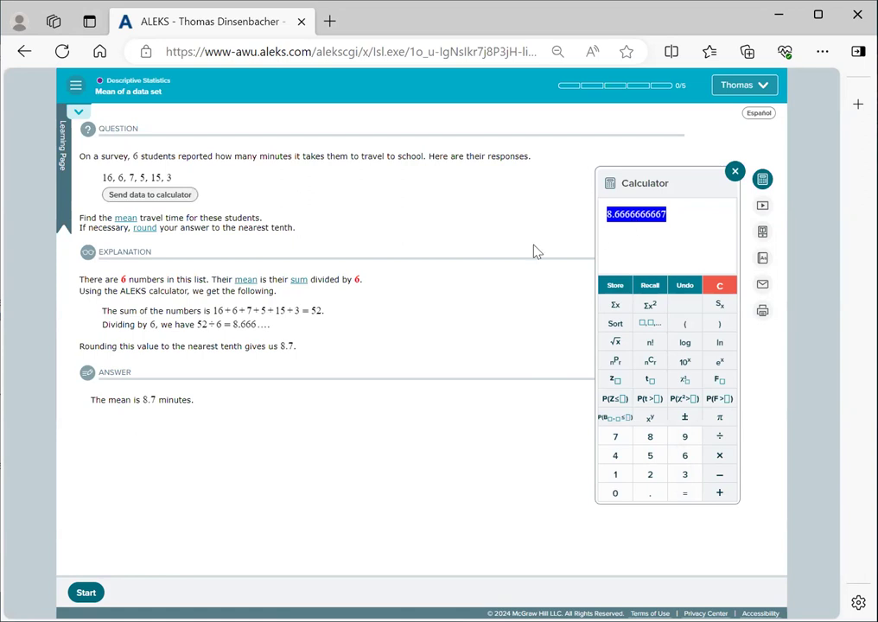
mouse_move(96, 418)
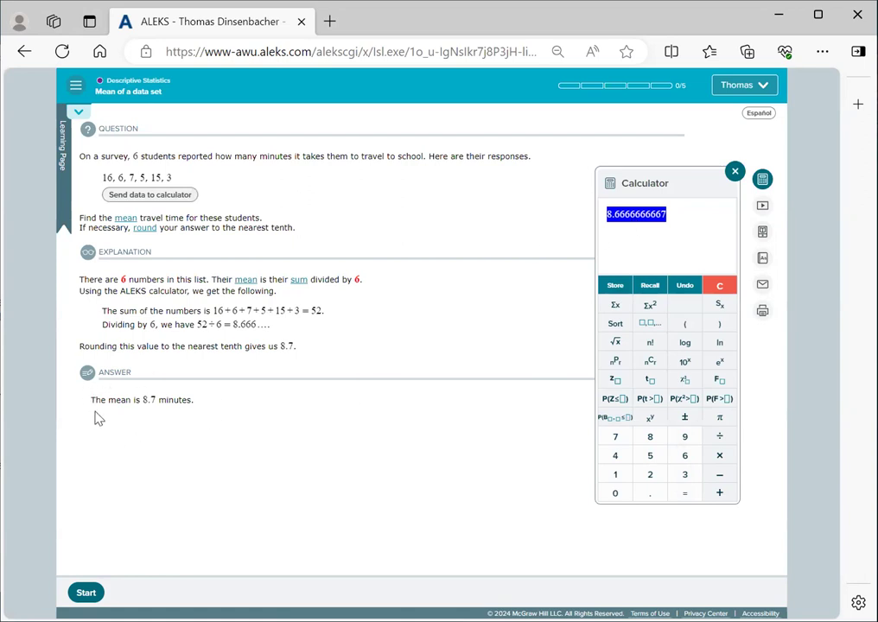
mouse_move(221, 401)
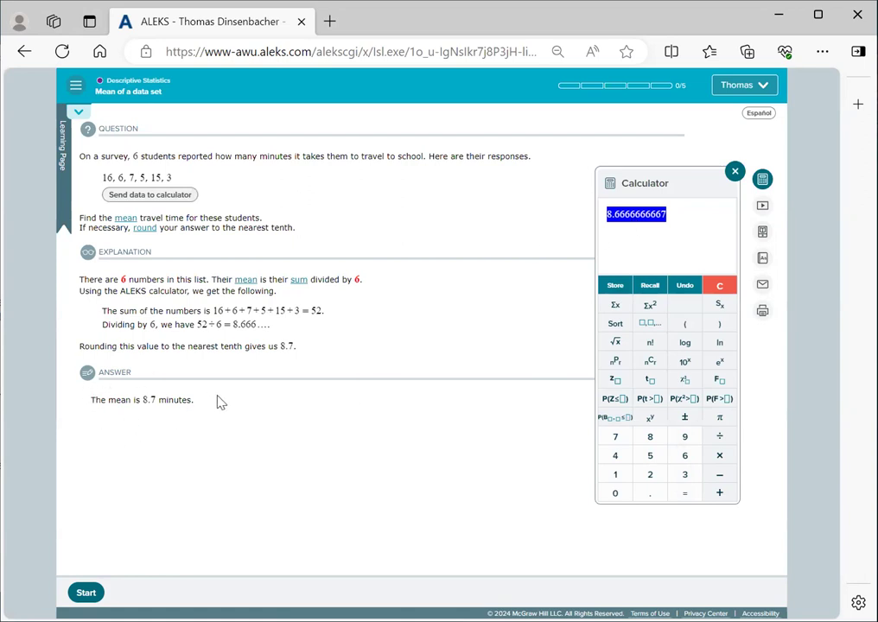
mouse_move(242, 404)
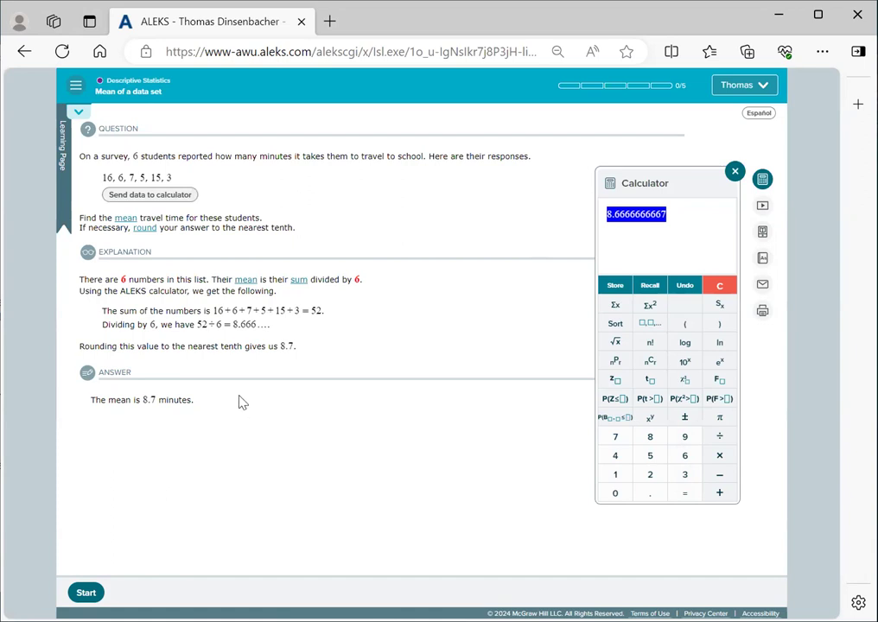
mouse_move(370, 375)
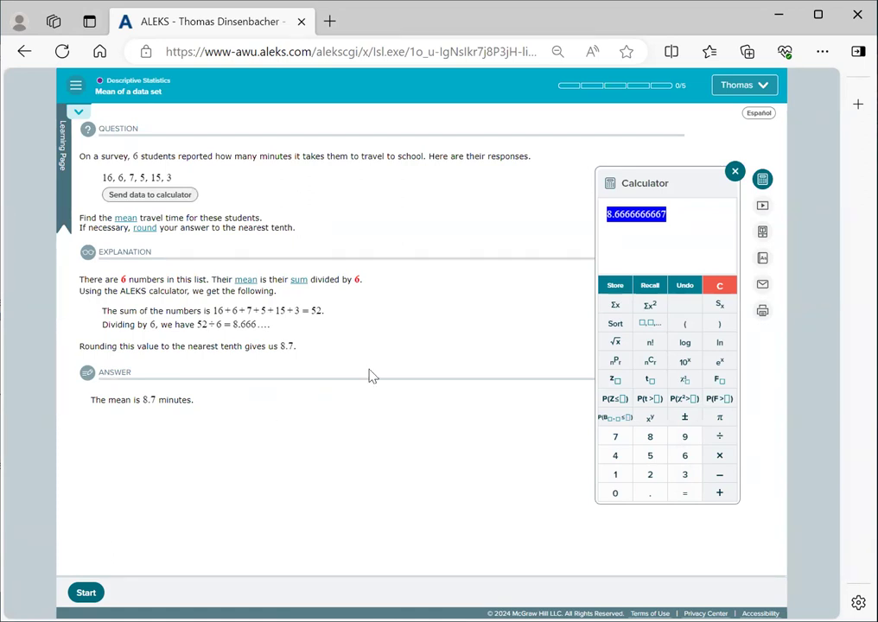
left_click(735, 171)
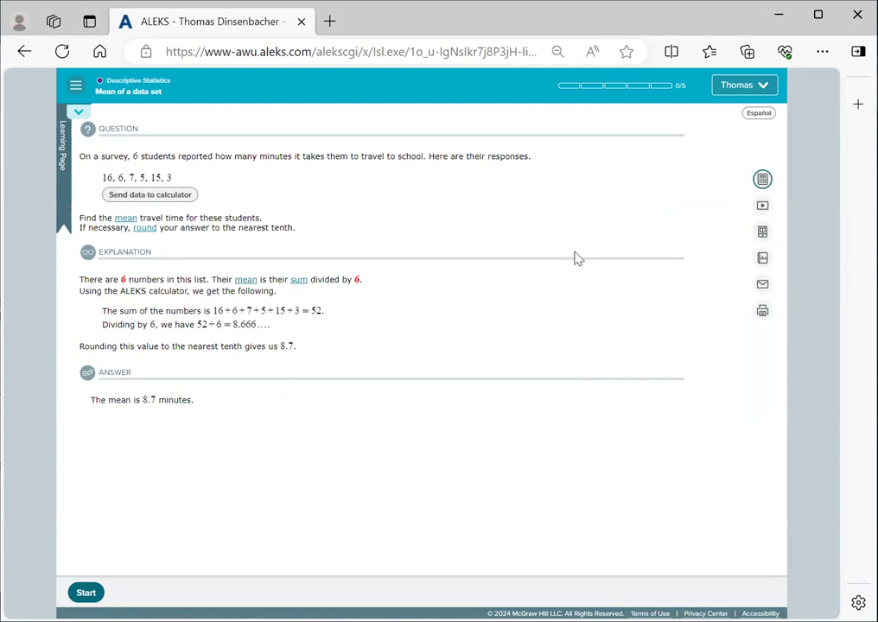
mouse_move(110, 592)
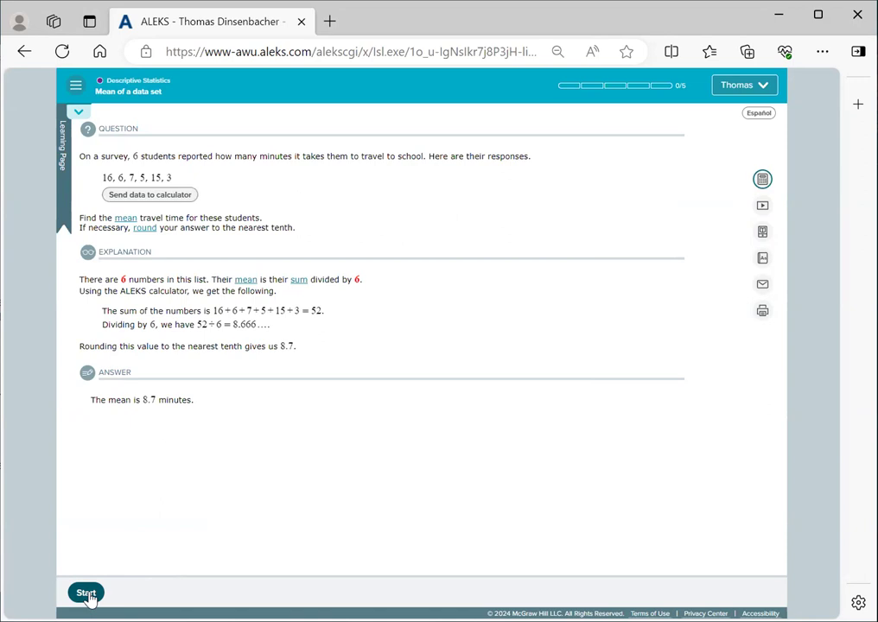
Start the first practice problem on 7 students' movie counts and dismiss both tips
left_click(86, 593)
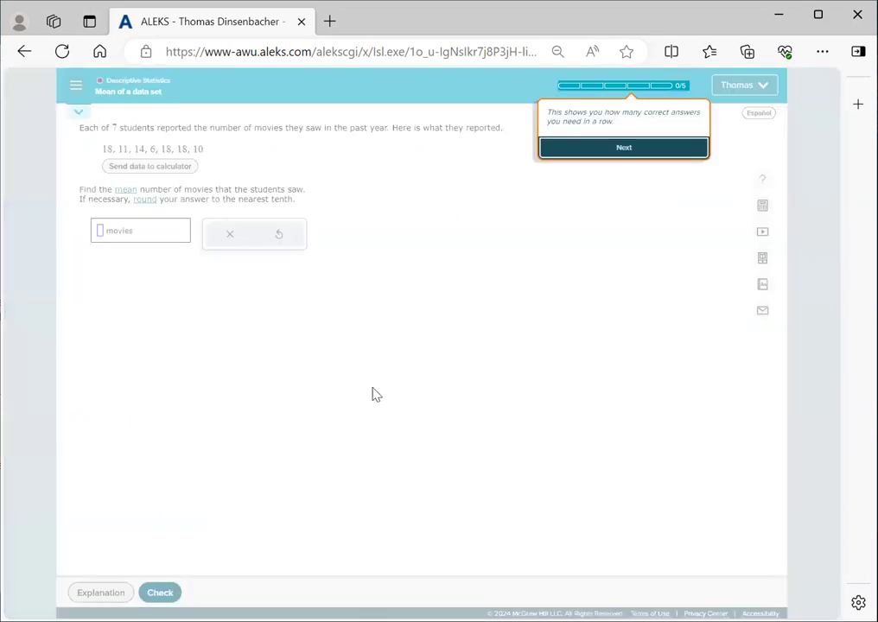
left_click(623, 147)
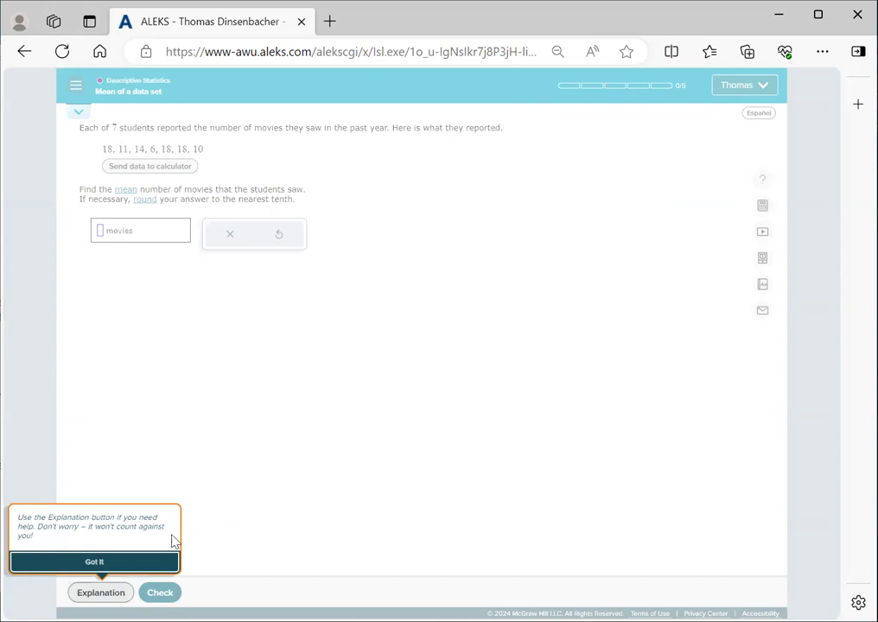
left_click(93, 562)
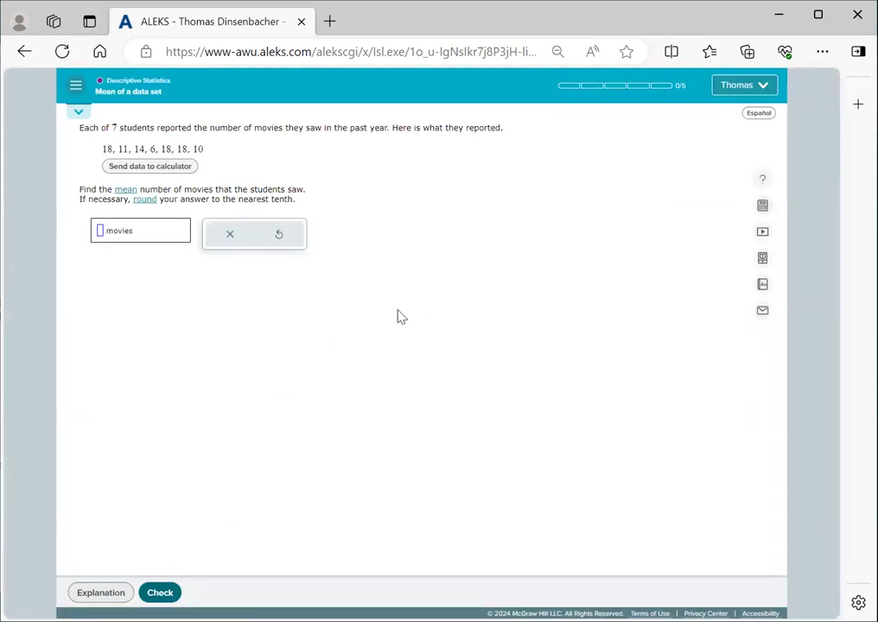
mouse_move(387, 368)
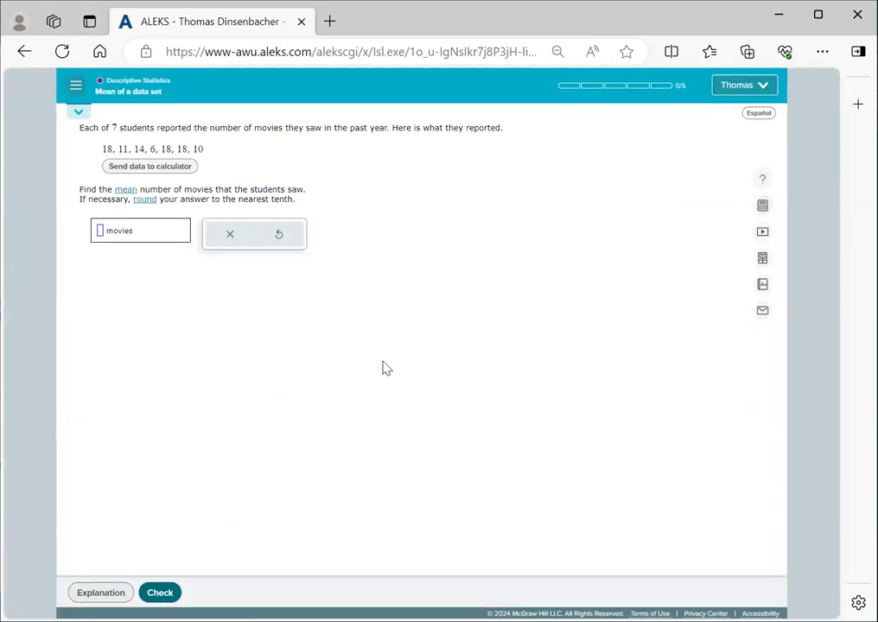
mouse_move(377, 361)
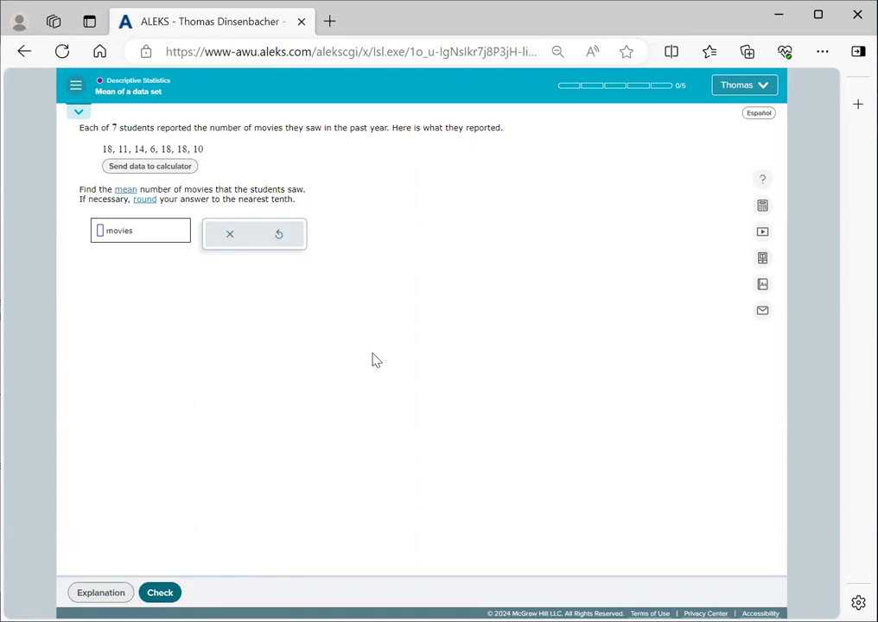
mouse_move(509, 298)
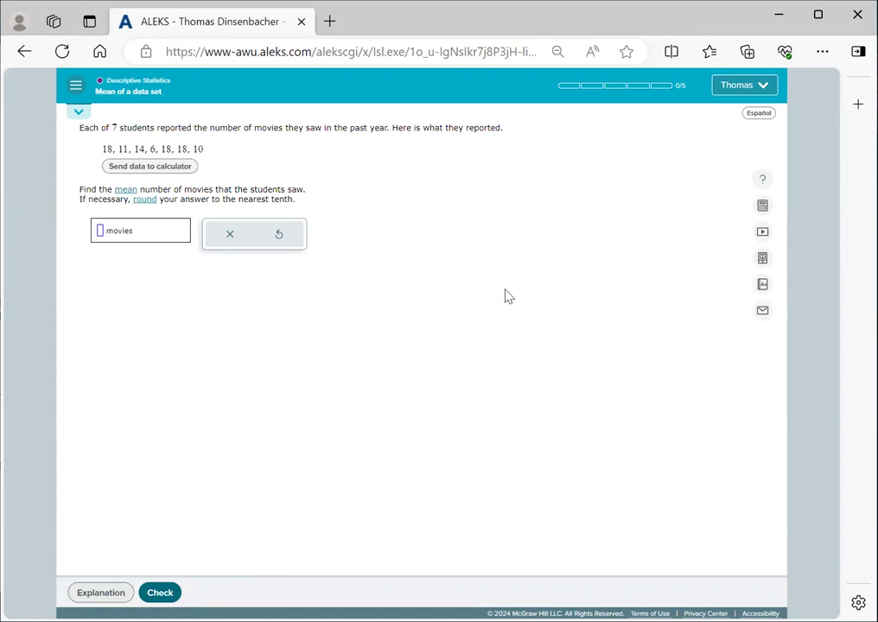
mouse_move(377, 259)
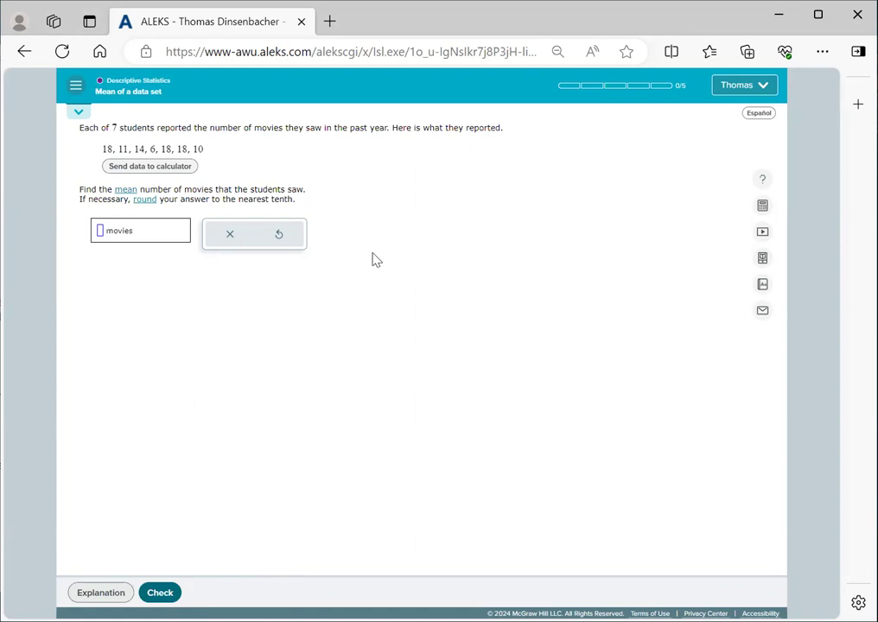
mouse_move(142, 173)
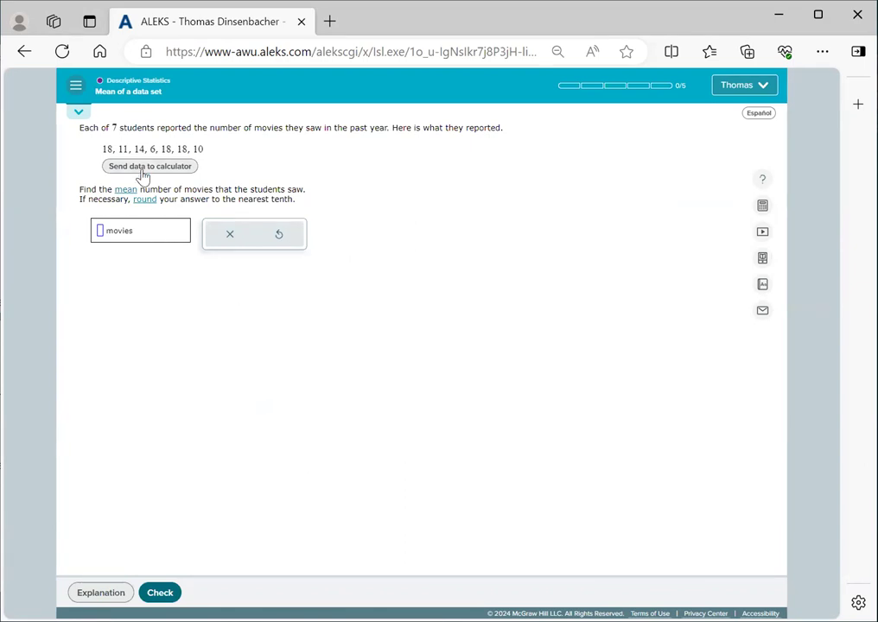
Compute the movie-count mean 13.571428571 in the calculator and enter 13.6 movies
left_click(149, 166)
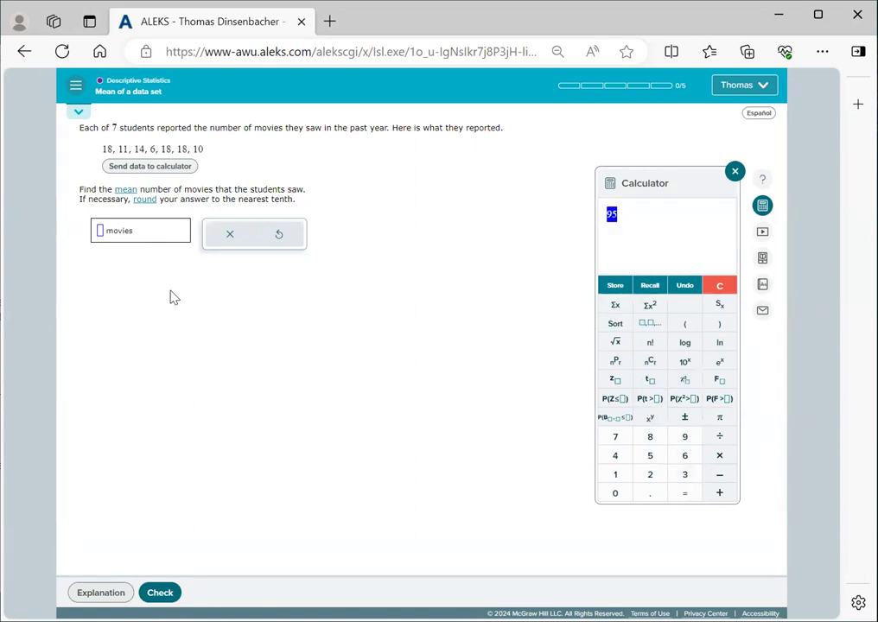
mouse_move(501, 291)
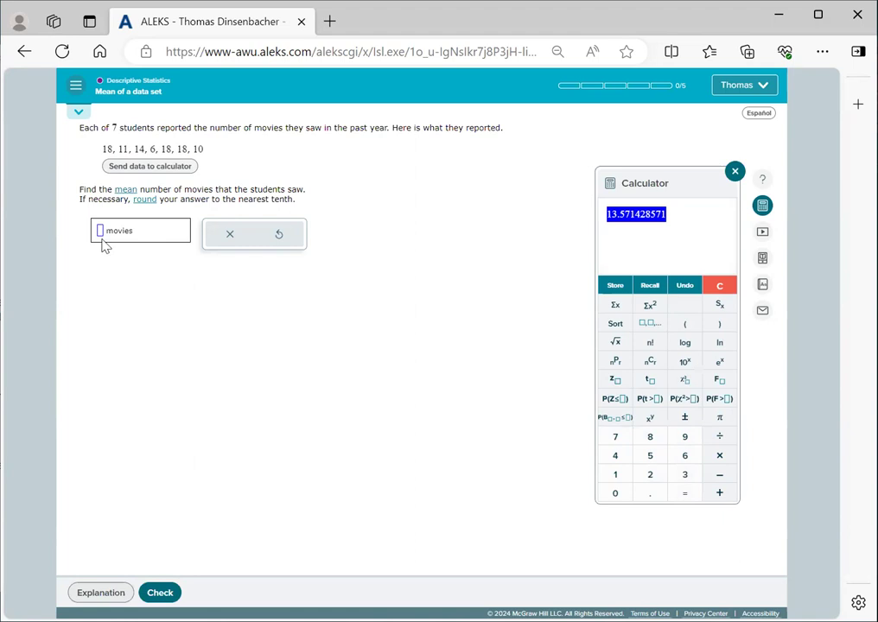
mouse_move(142, 275)
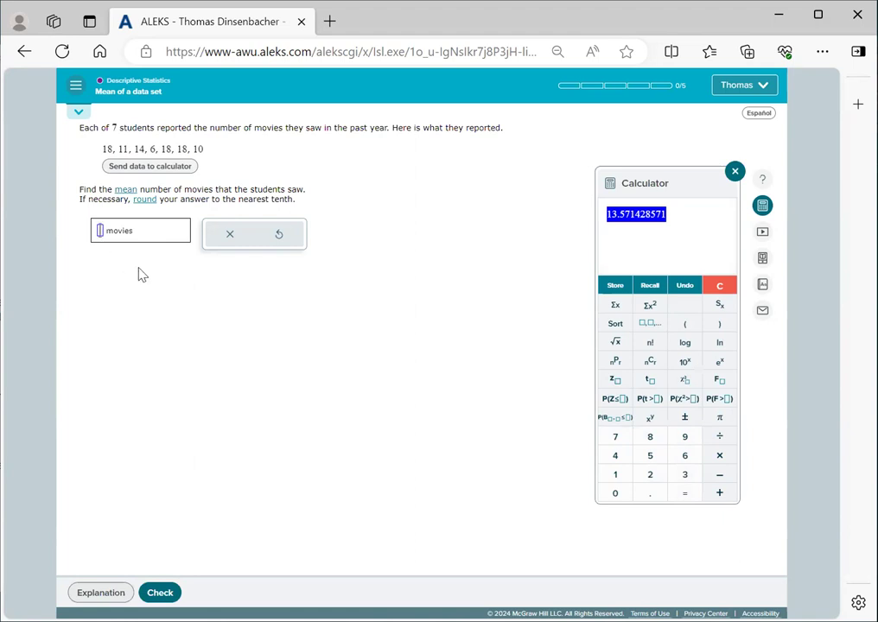
type("13.6")
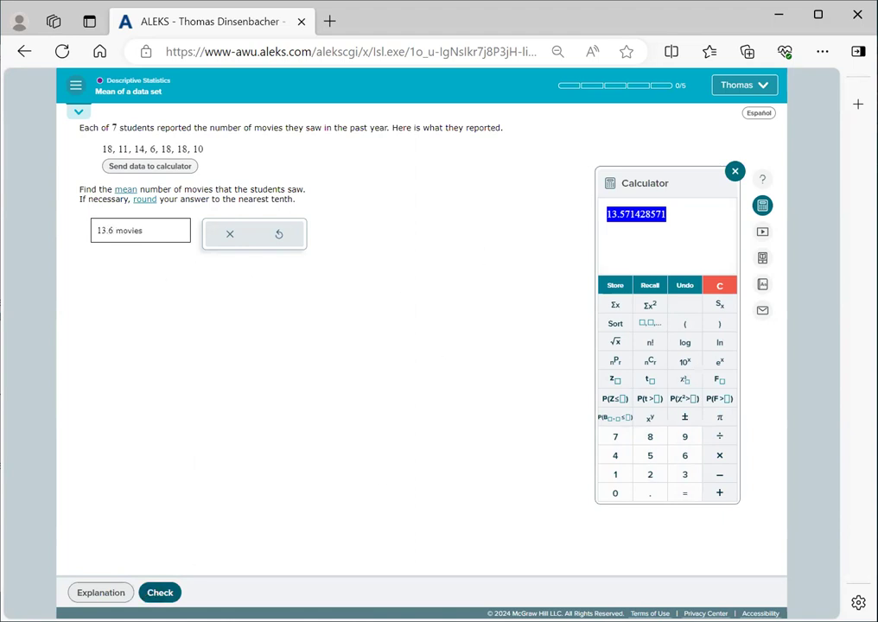
Submit 13.6 movies for checking and see it marked Correct
left_click(159, 591)
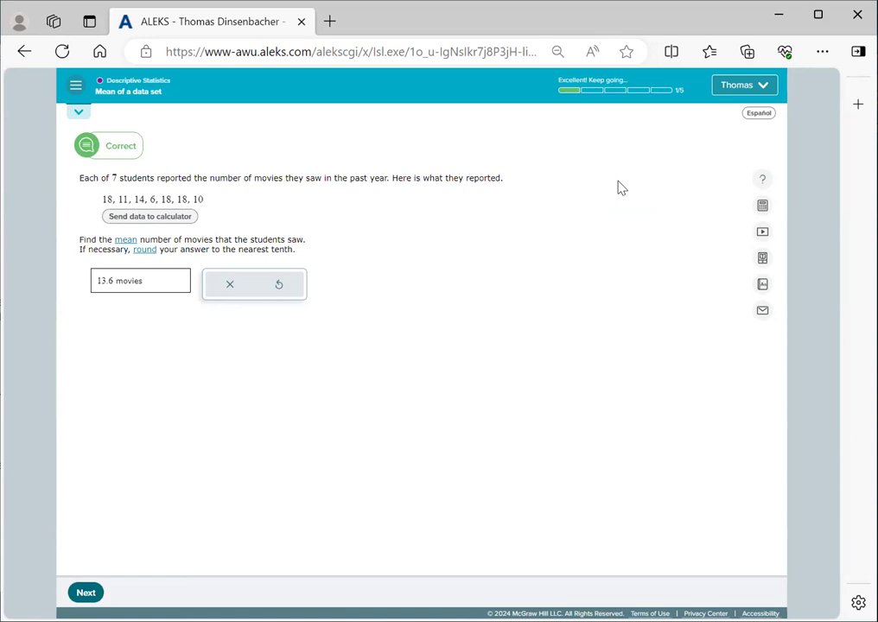
mouse_move(588, 252)
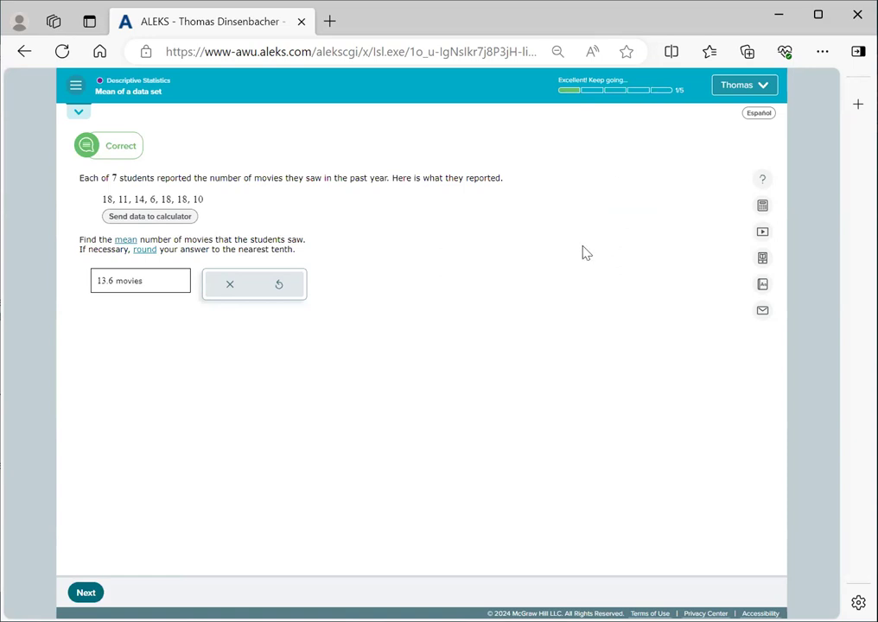
mouse_move(594, 116)
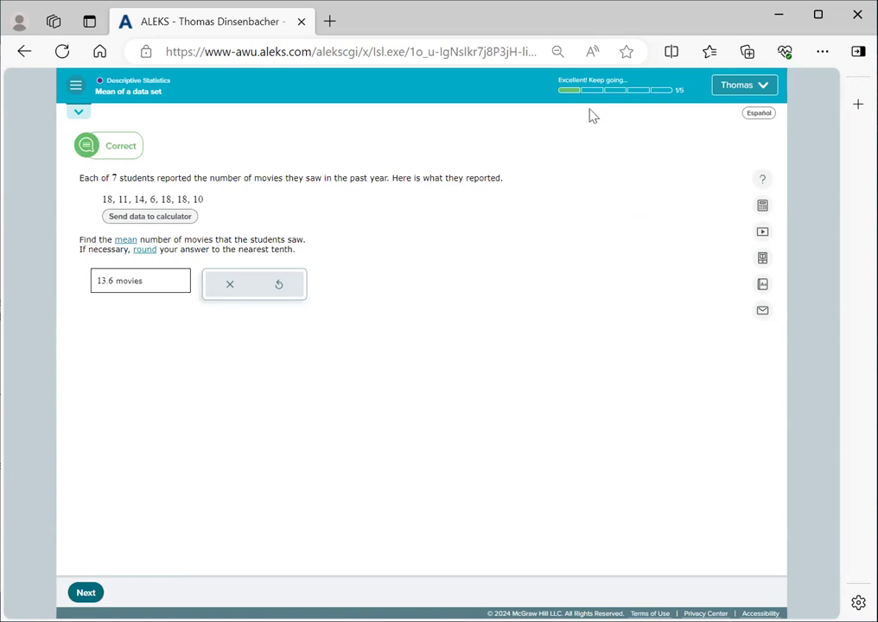
mouse_move(614, 99)
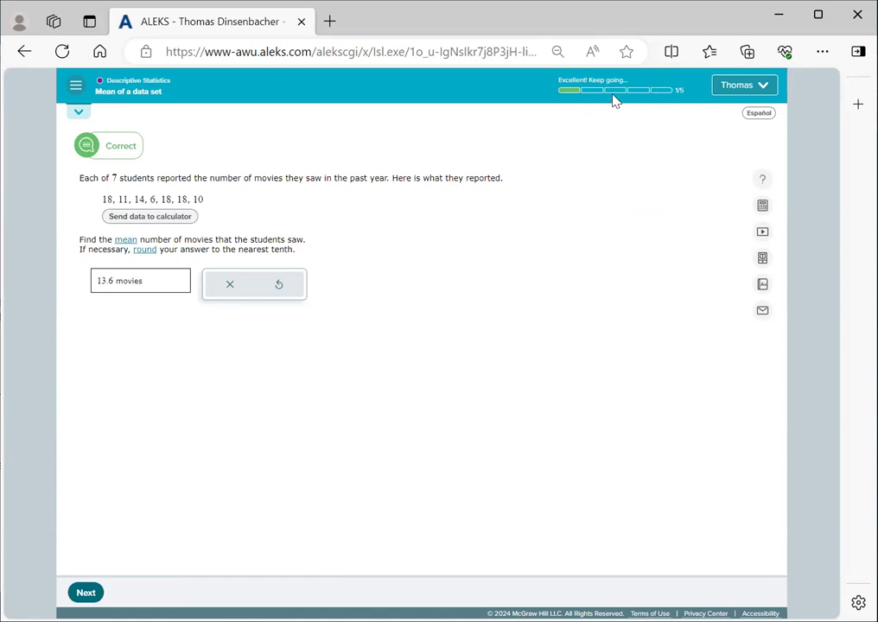
mouse_move(673, 102)
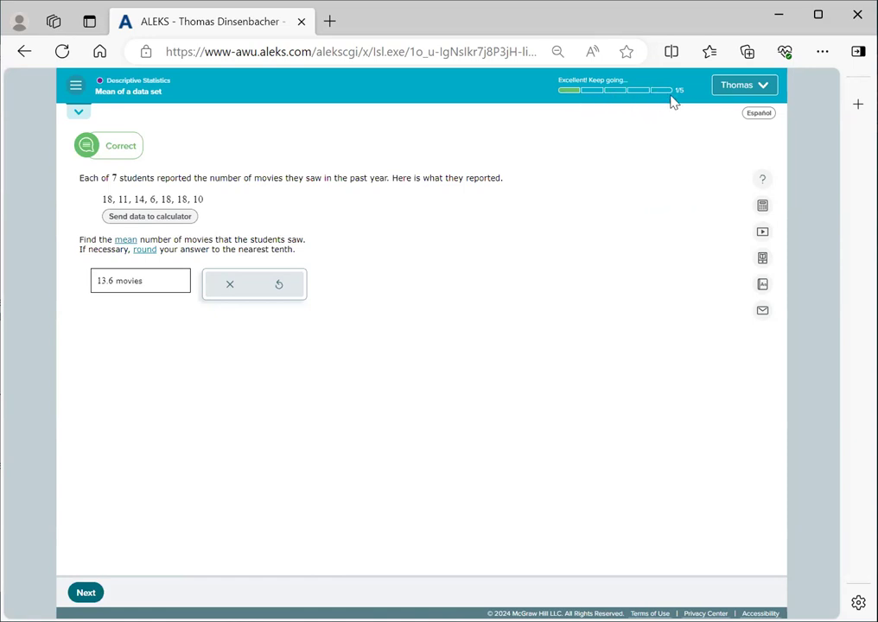
mouse_move(650, 165)
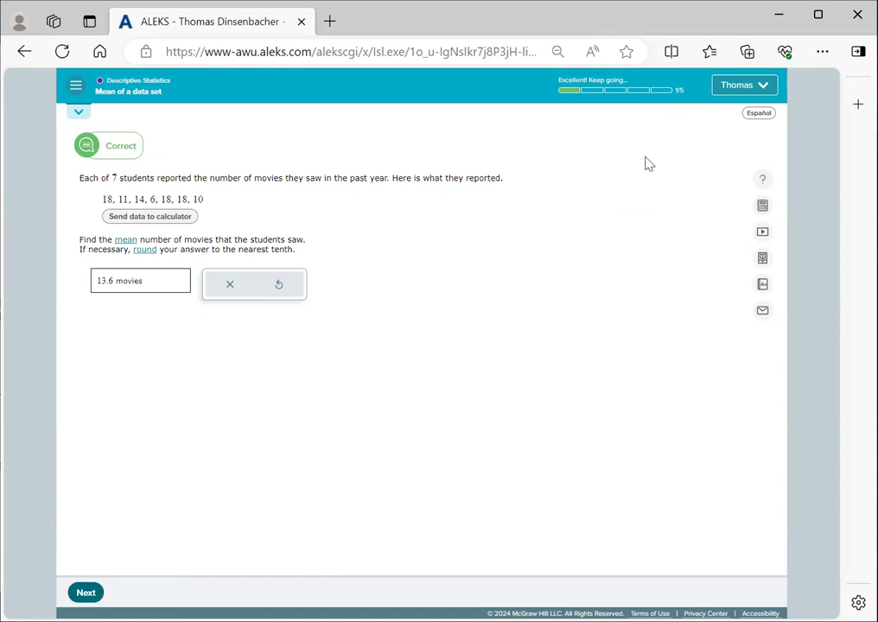
mouse_move(595, 132)
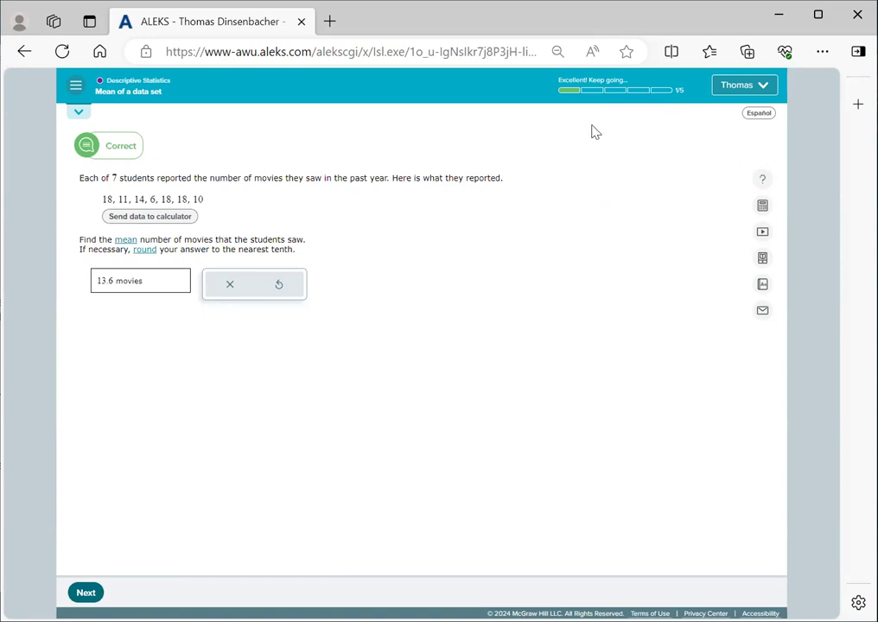
mouse_move(609, 173)
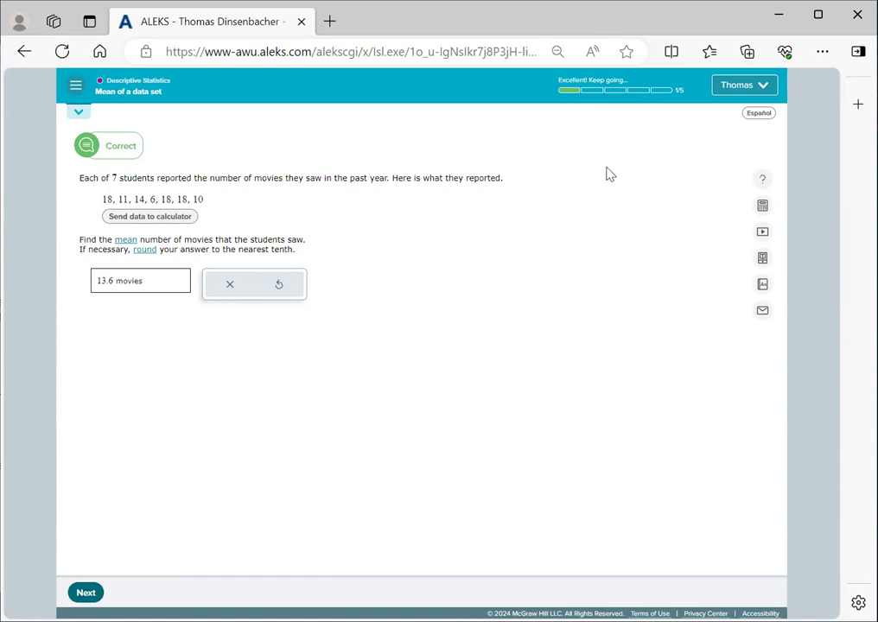
mouse_move(578, 113)
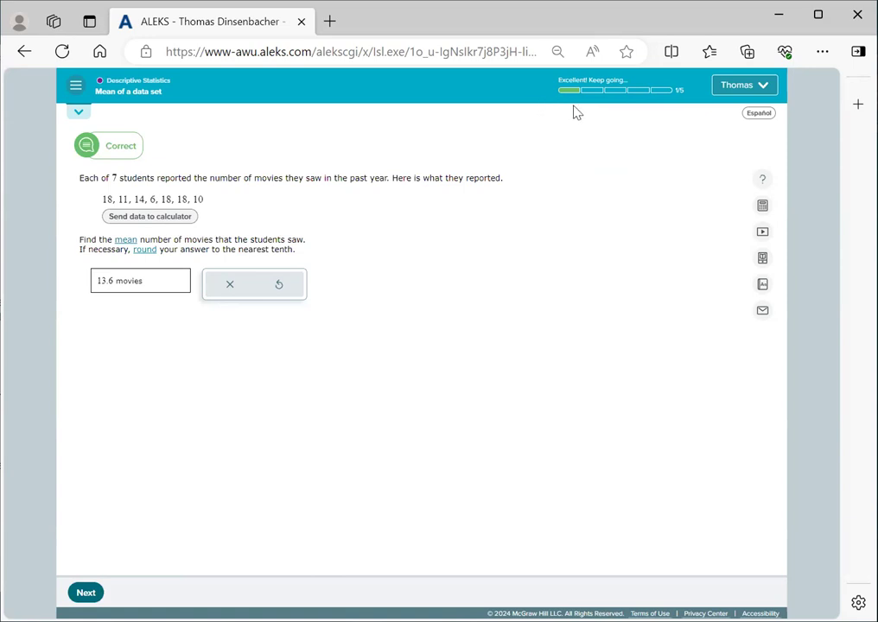
mouse_move(383, 457)
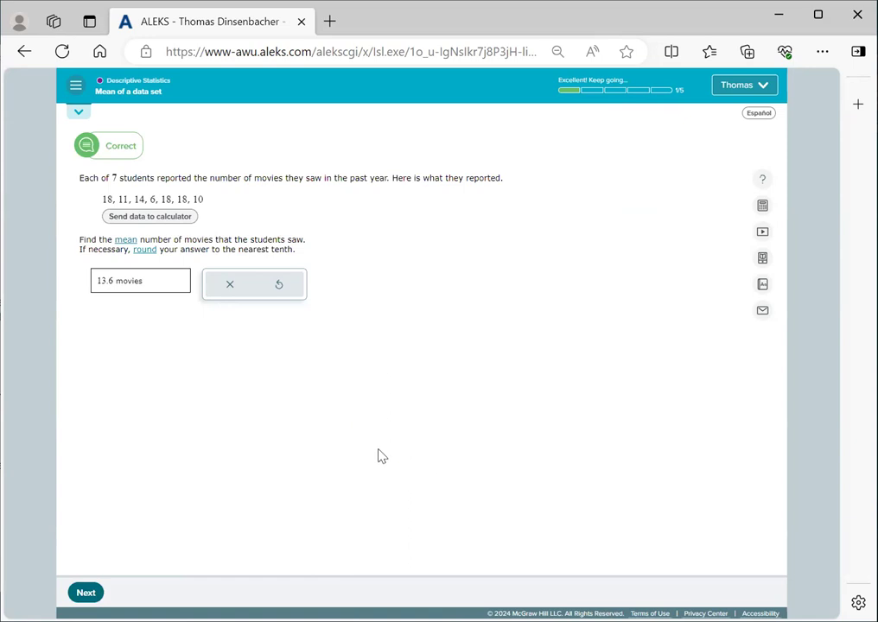
mouse_move(110, 142)
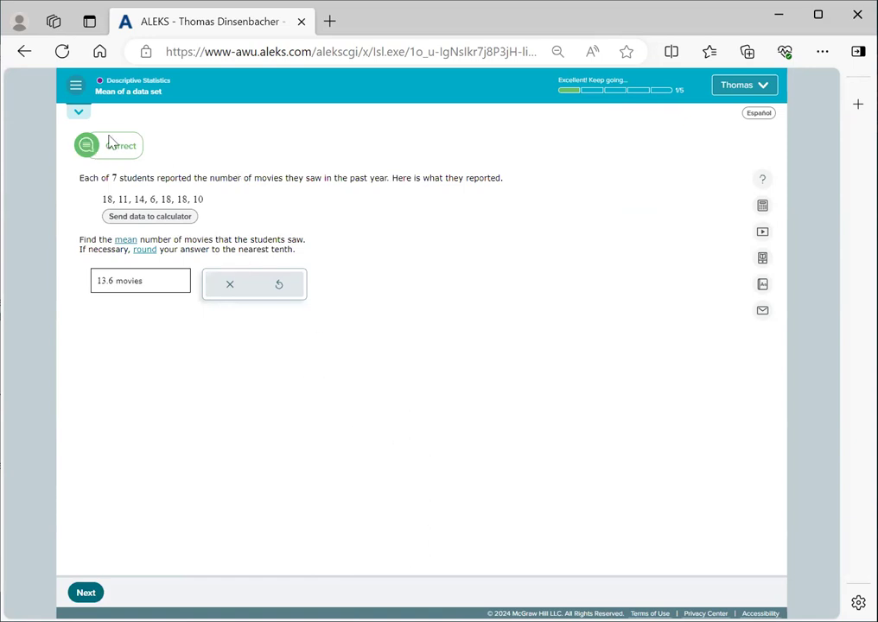
Advance to the 8-student travel-time problem, compute the mean in the calculator and enter 11.5 minutes
left_click(87, 591)
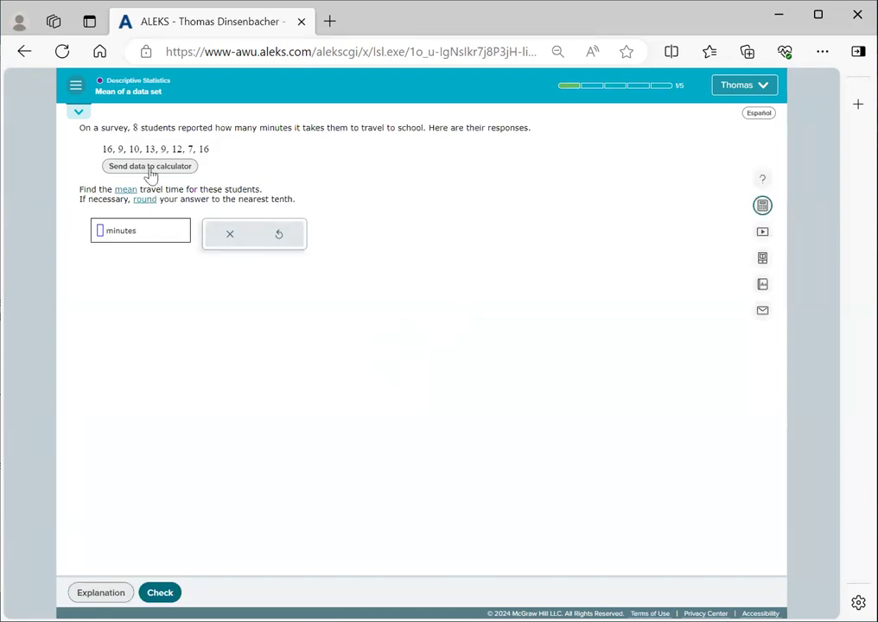
left_click(149, 166)
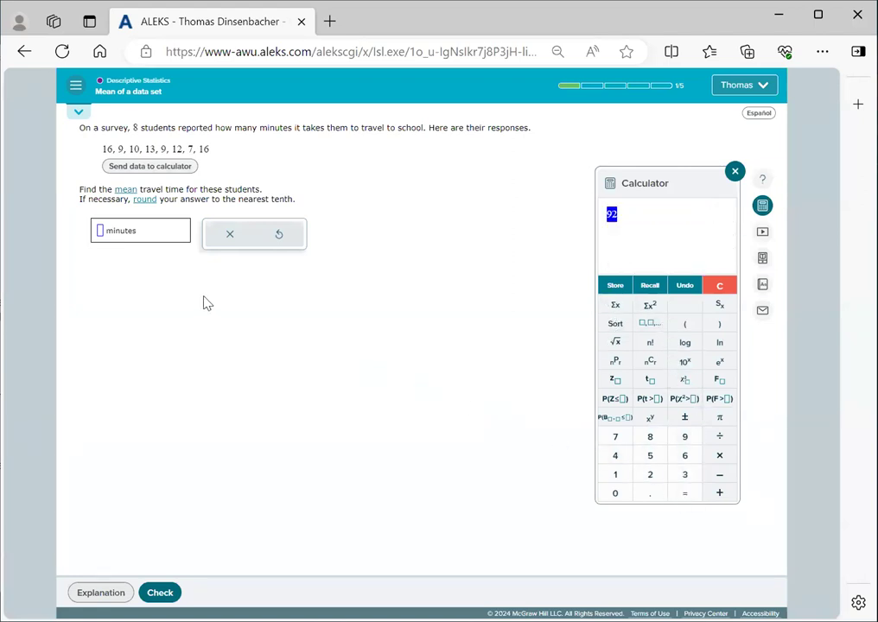
mouse_move(735, 523)
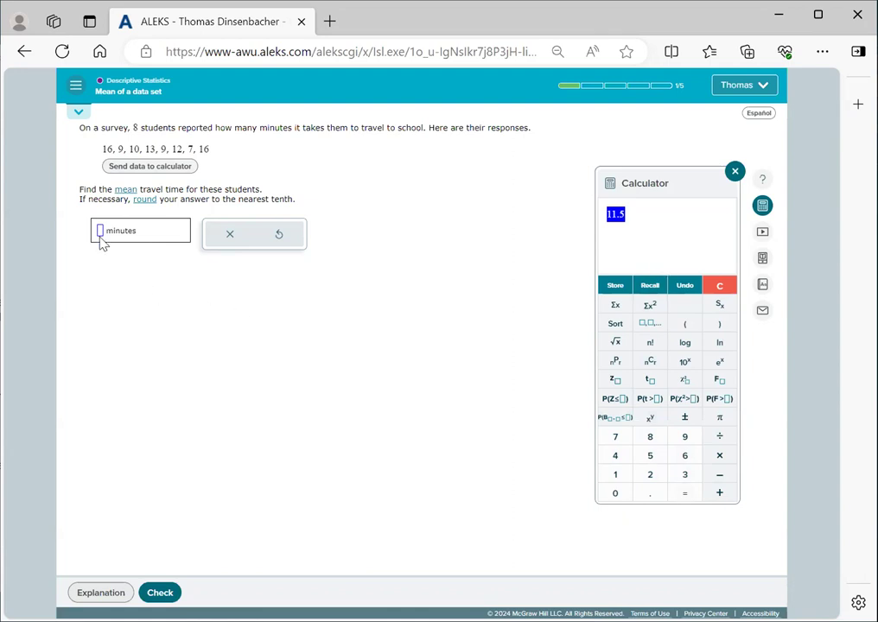
mouse_move(118, 255)
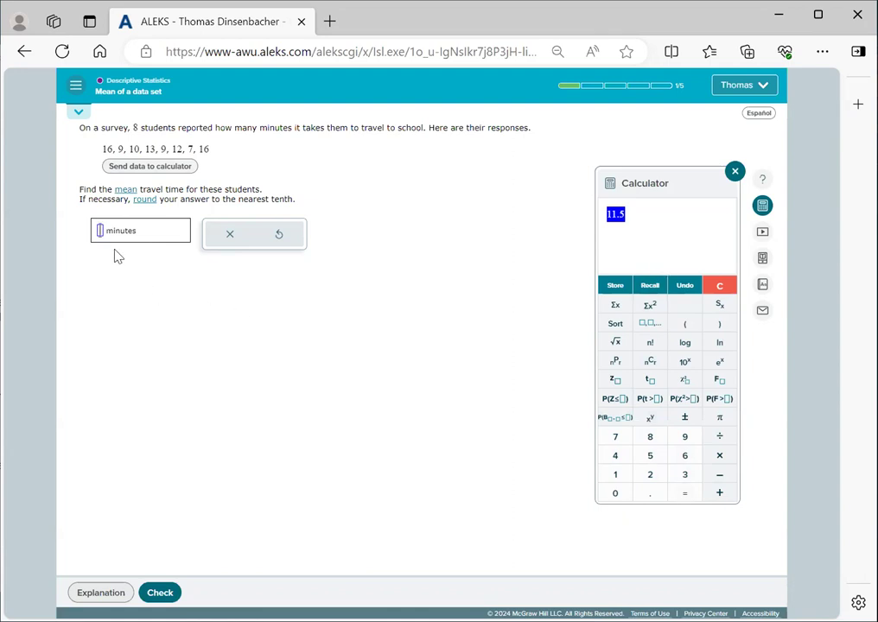
type("11.5")
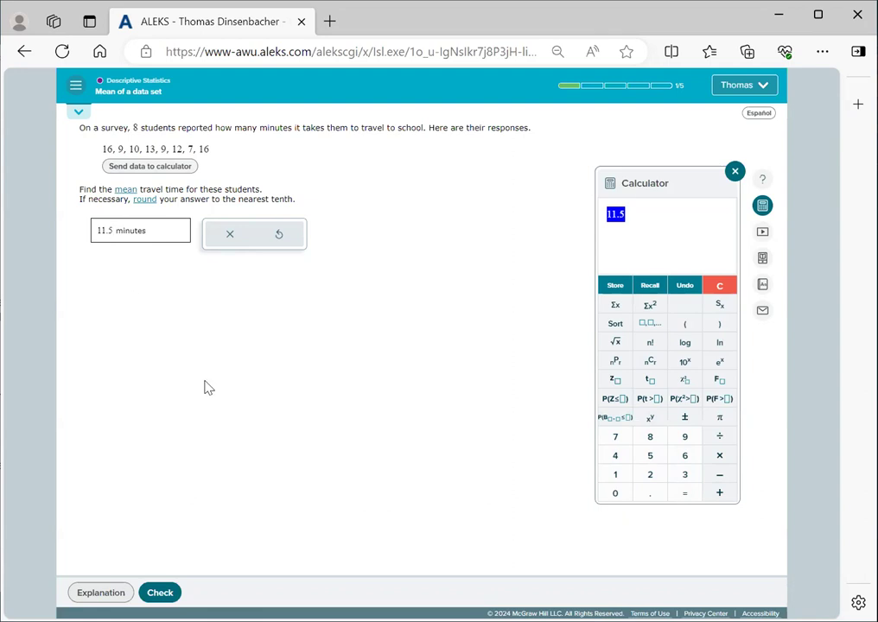
Close the calculator, submit 11.5 minutes as Correct, and advance to the cat-weight problem
left_click(735, 171)
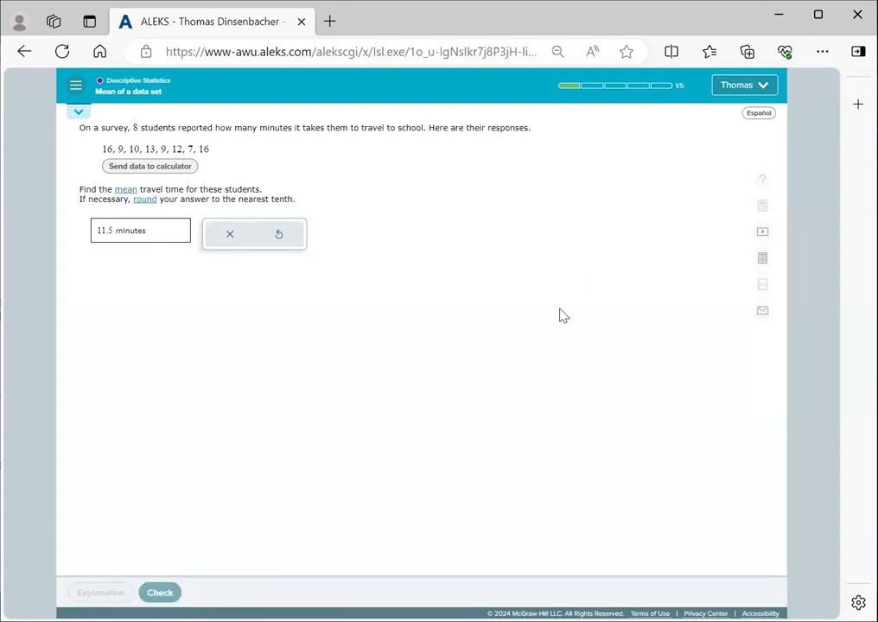
left_click(159, 591)
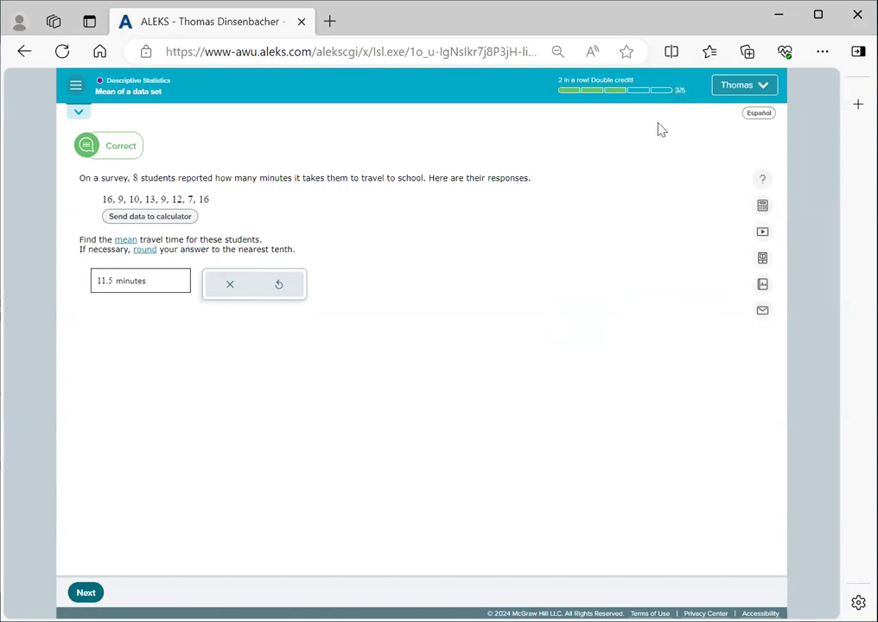
mouse_move(625, 152)
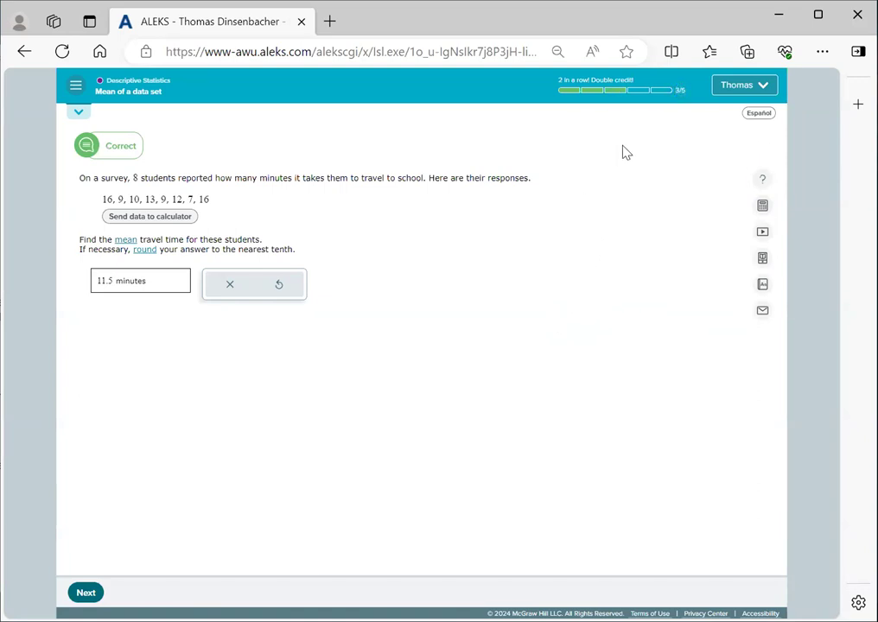
mouse_move(467, 291)
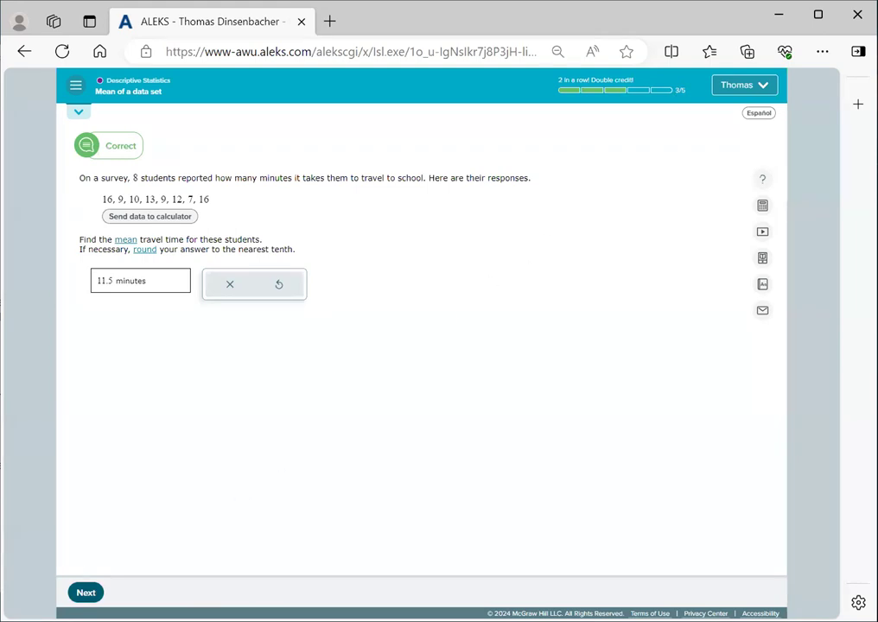
left_click(87, 591)
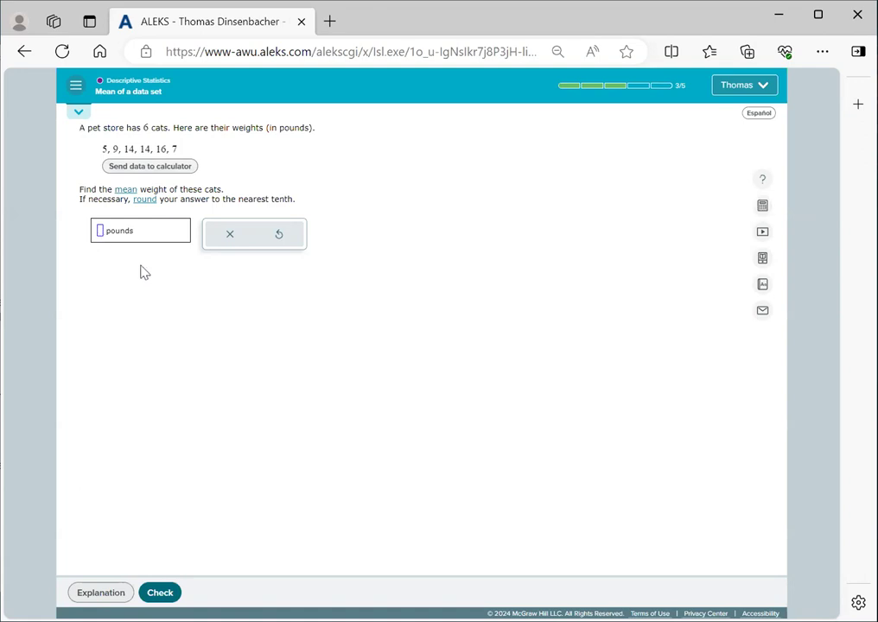
Enter 8 pounds as the cats' mean weight and submit it, getting a Try Again message
type("8")
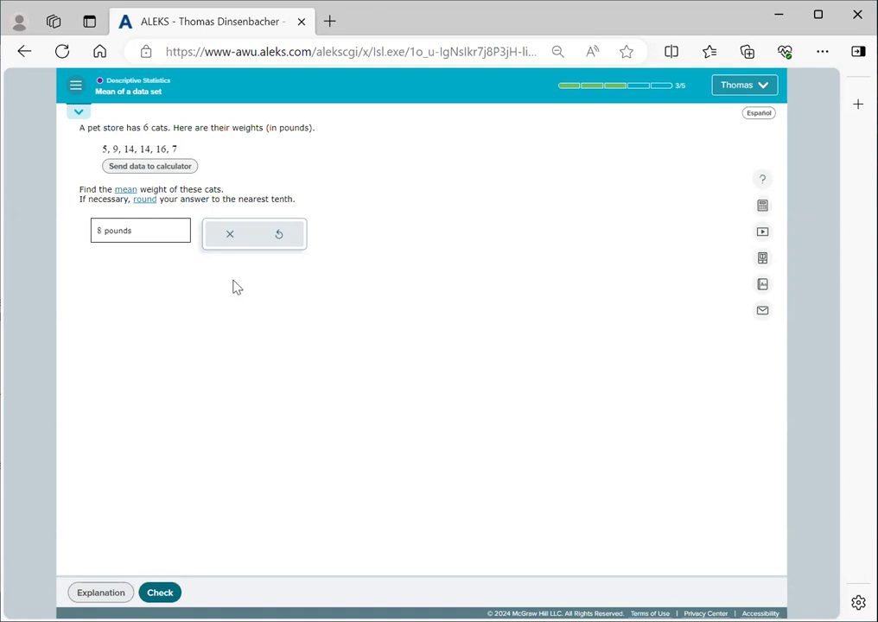
mouse_move(190, 466)
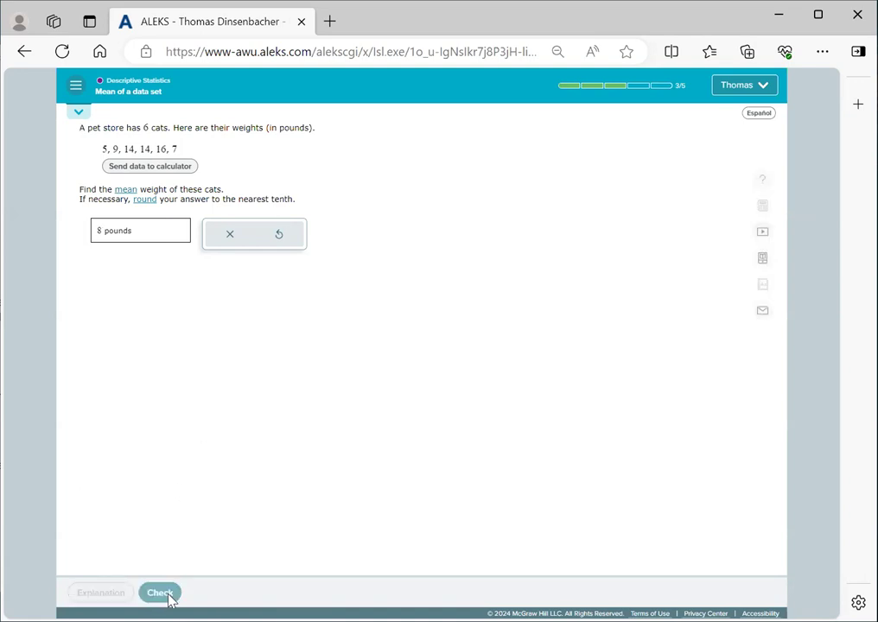
left_click(159, 593)
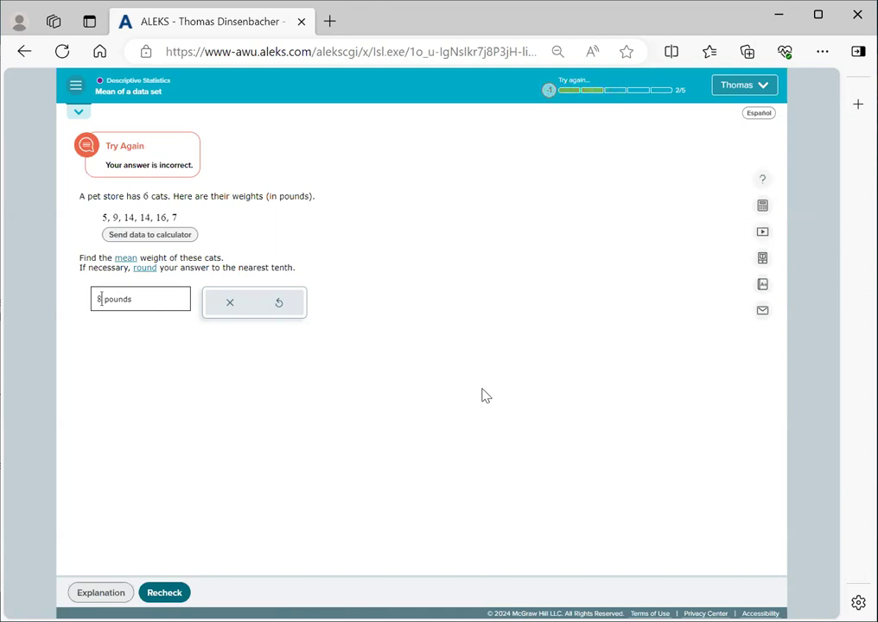
mouse_move(505, 368)
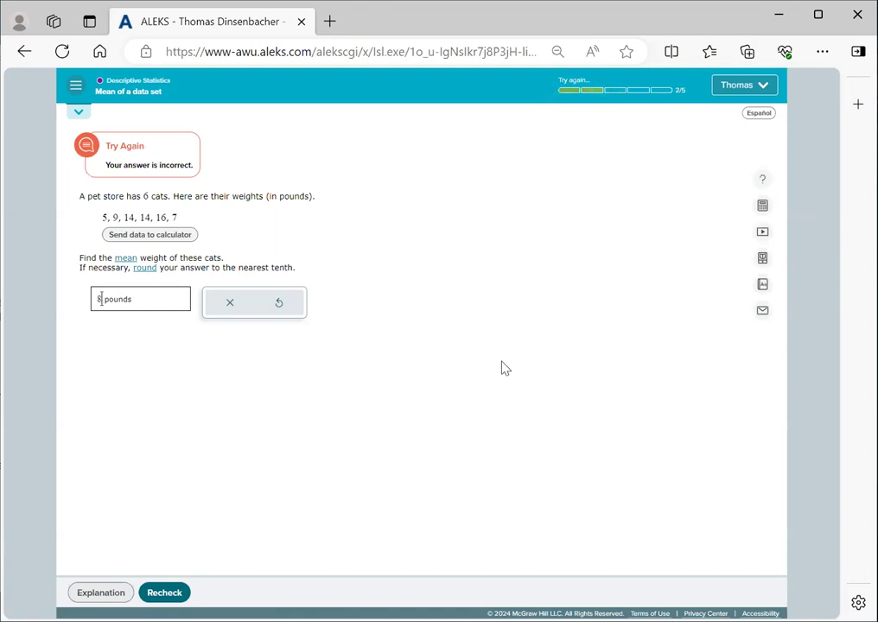
mouse_move(519, 481)
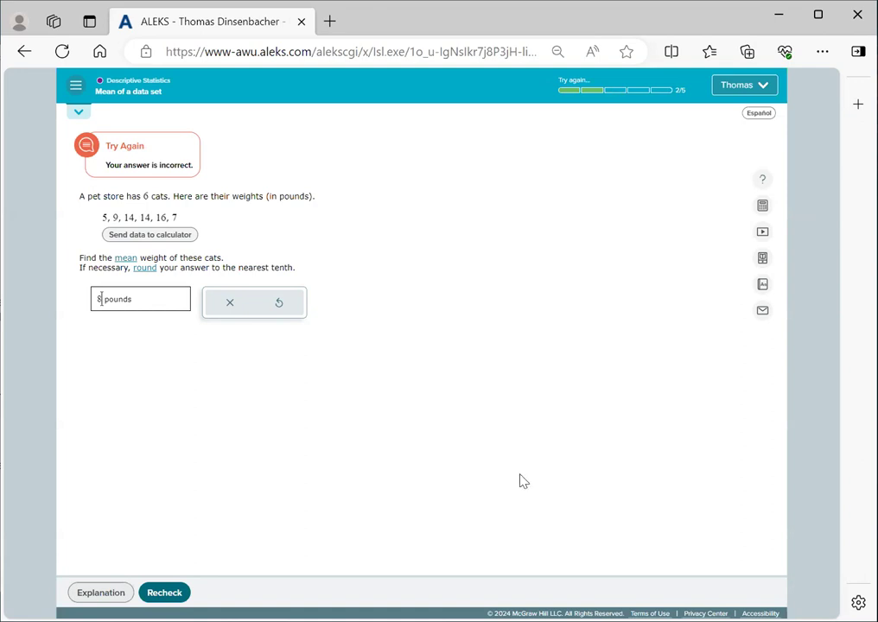
mouse_move(570, 76)
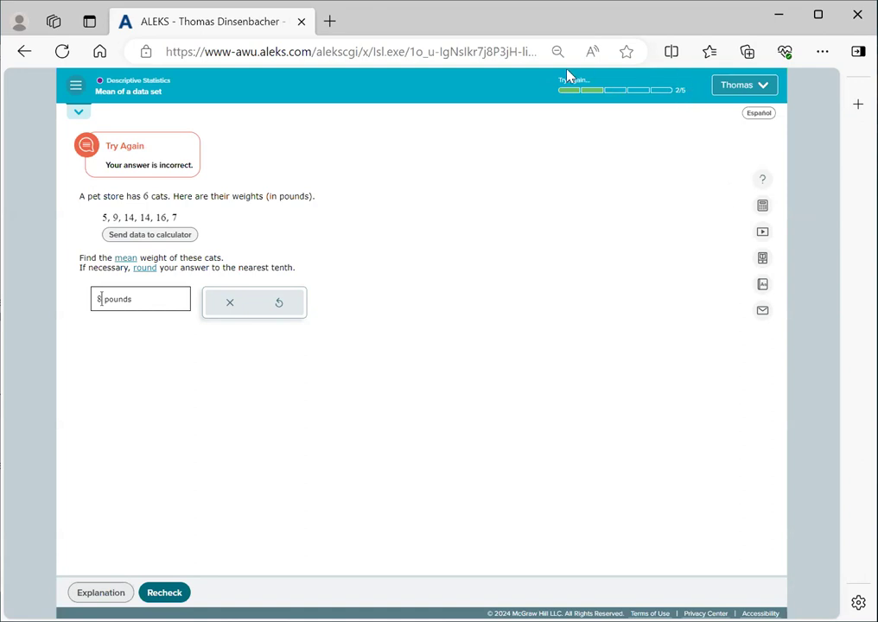
mouse_move(374, 381)
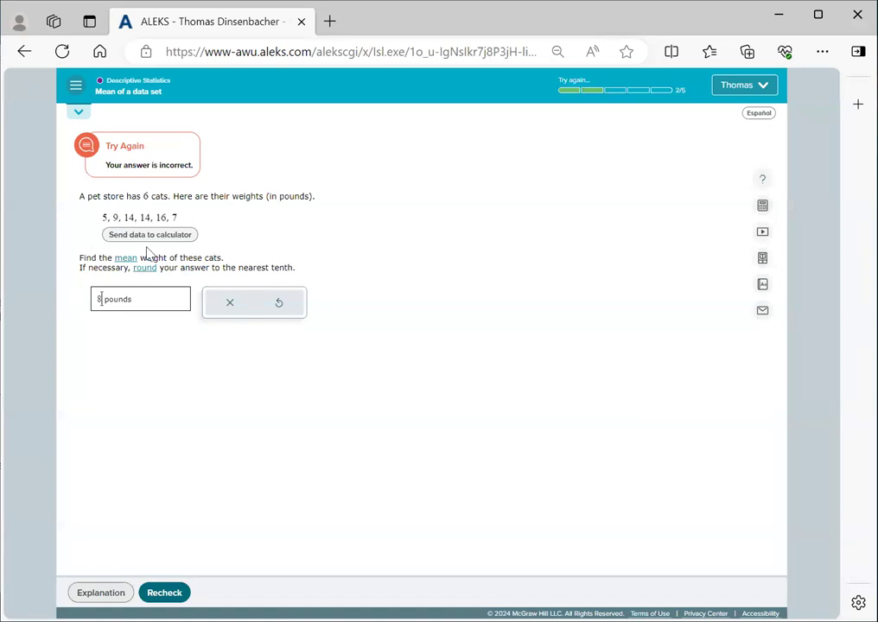
Sum the six cat weights in the calculator, divide by 6 for 10.8 pounds, and recheck the corrected answer
left_click(149, 235)
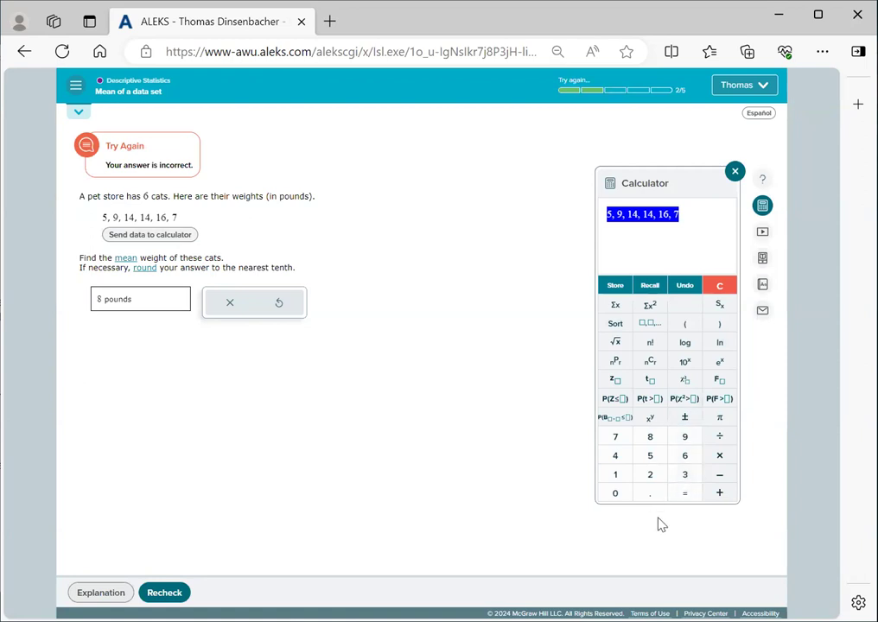
mouse_move(616, 308)
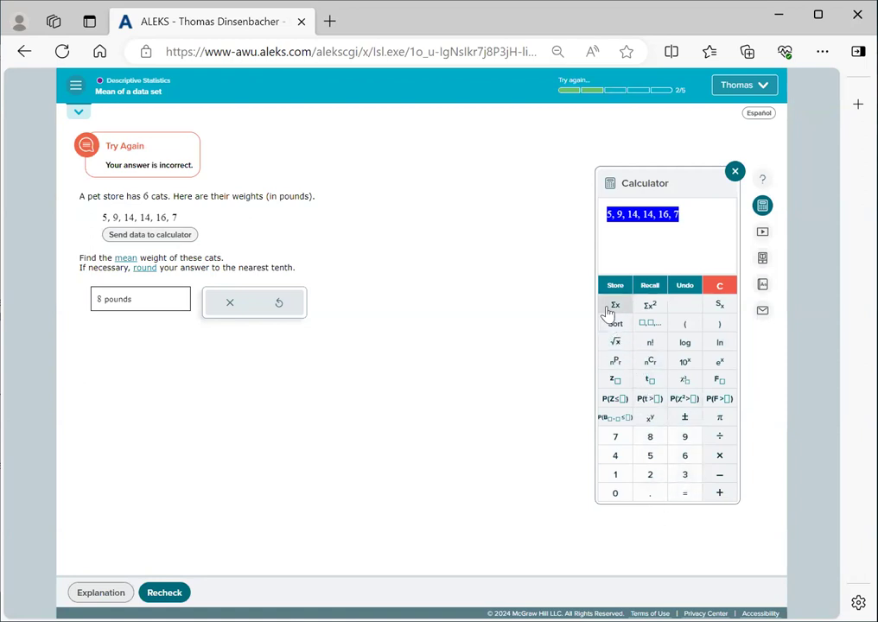
left_click(615, 304)
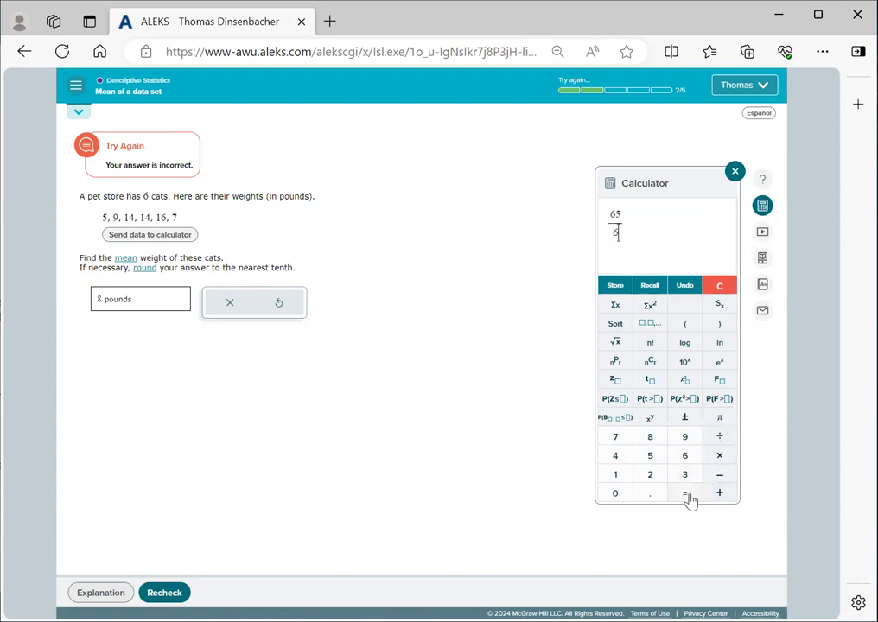
left_click(685, 493)
type("10.8")
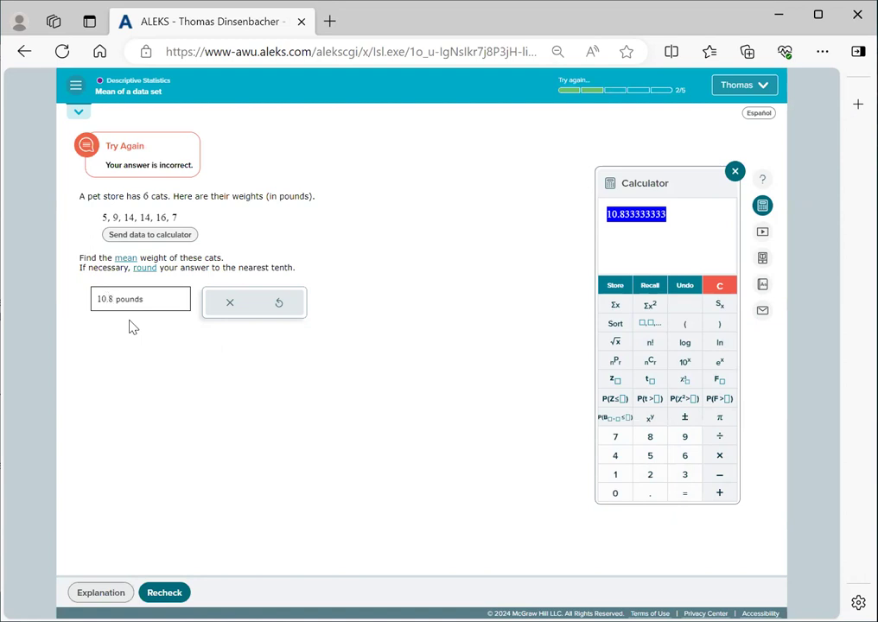
left_click(735, 171)
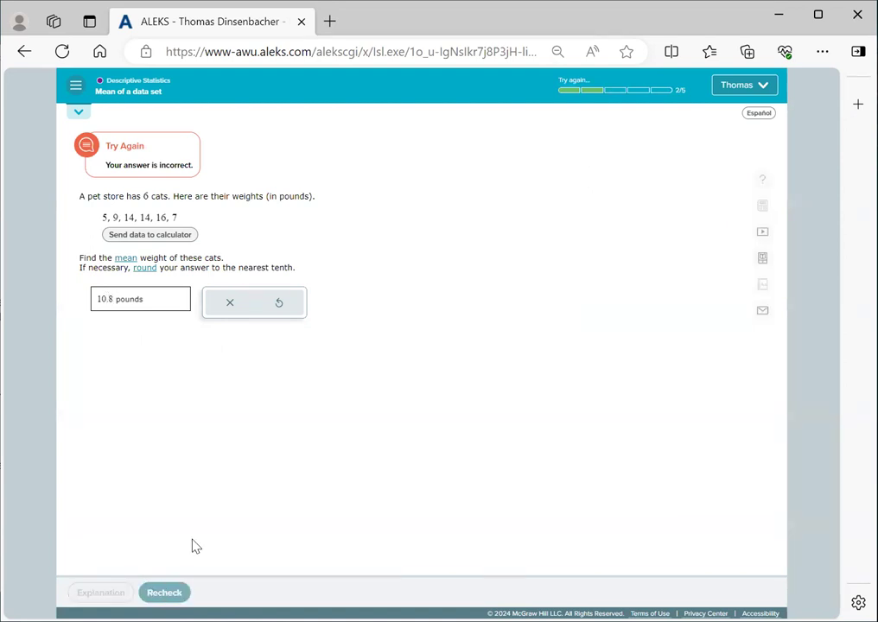
left_click(164, 591)
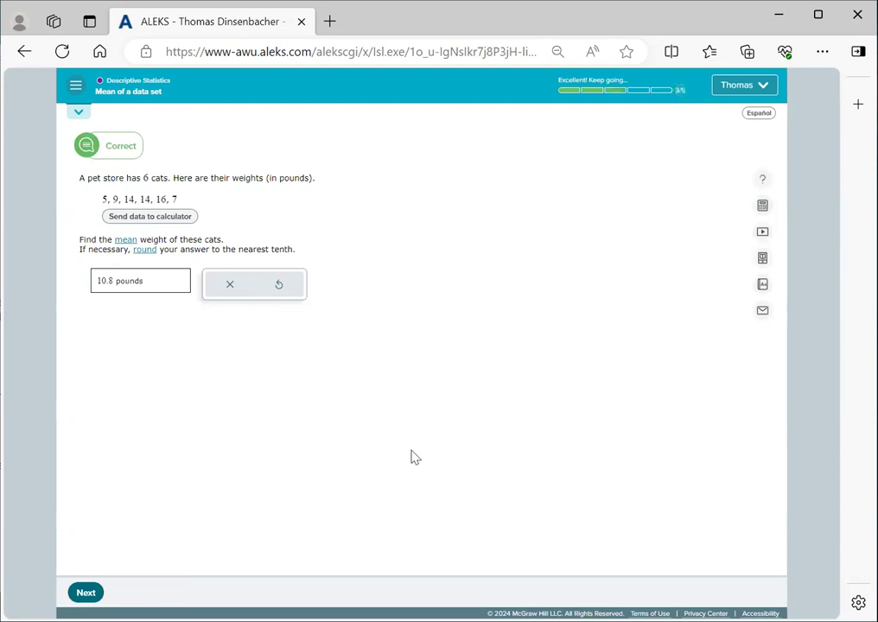
mouse_move(484, 382)
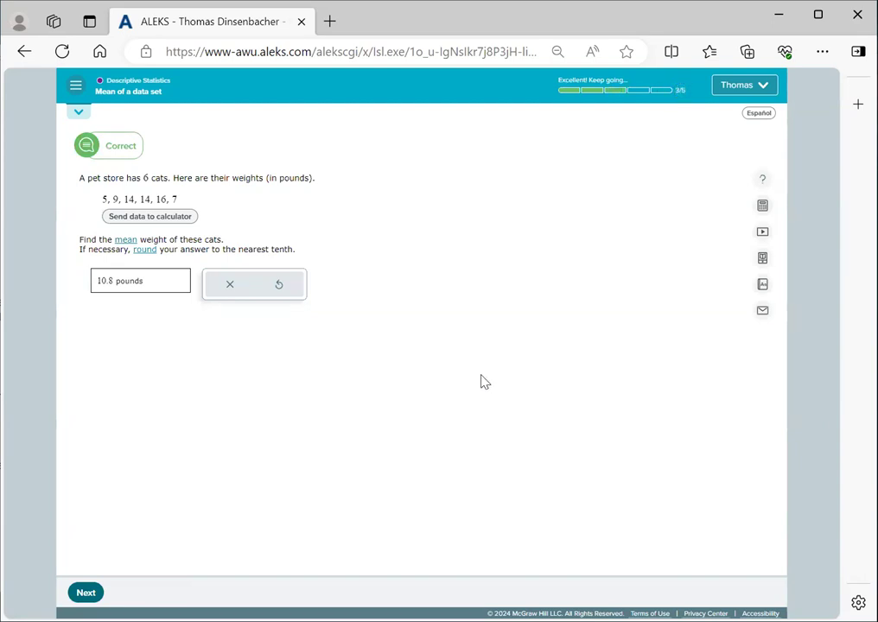
mouse_move(21, 436)
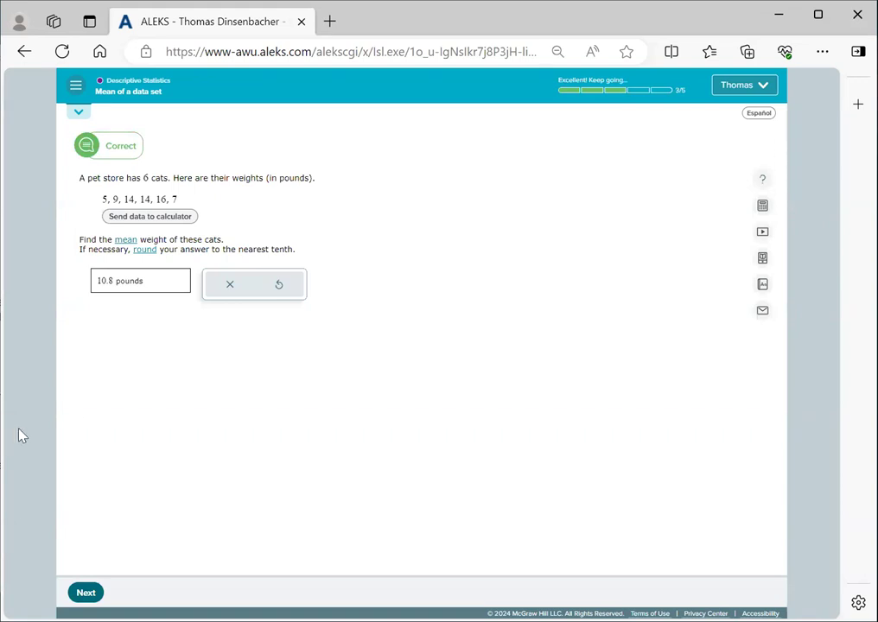
mouse_move(114, 458)
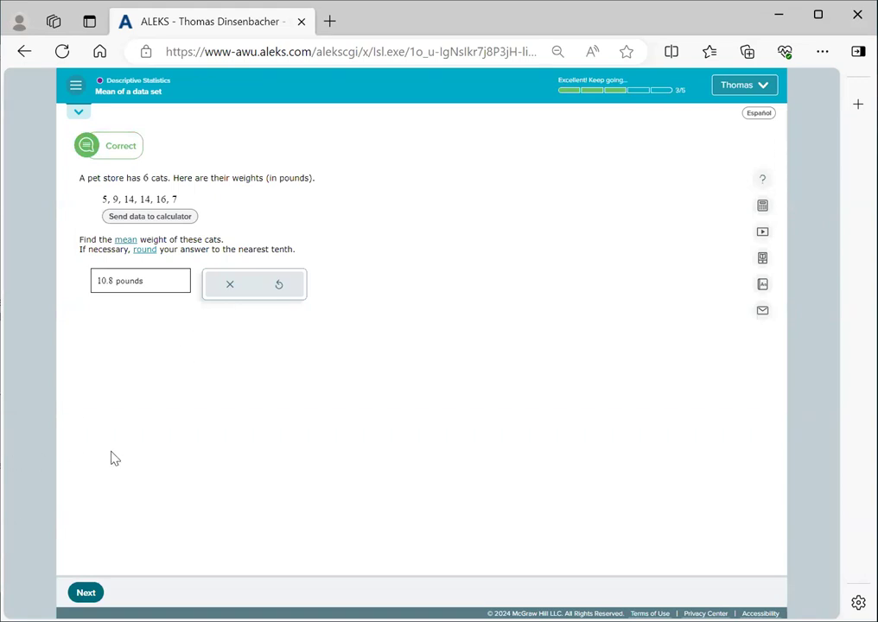
mouse_move(553, 52)
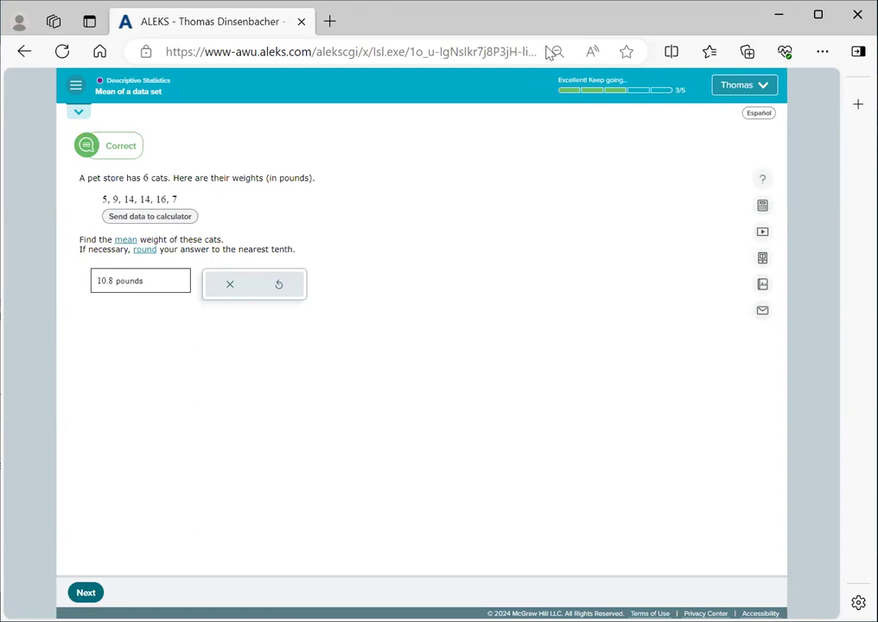
mouse_move(520, 257)
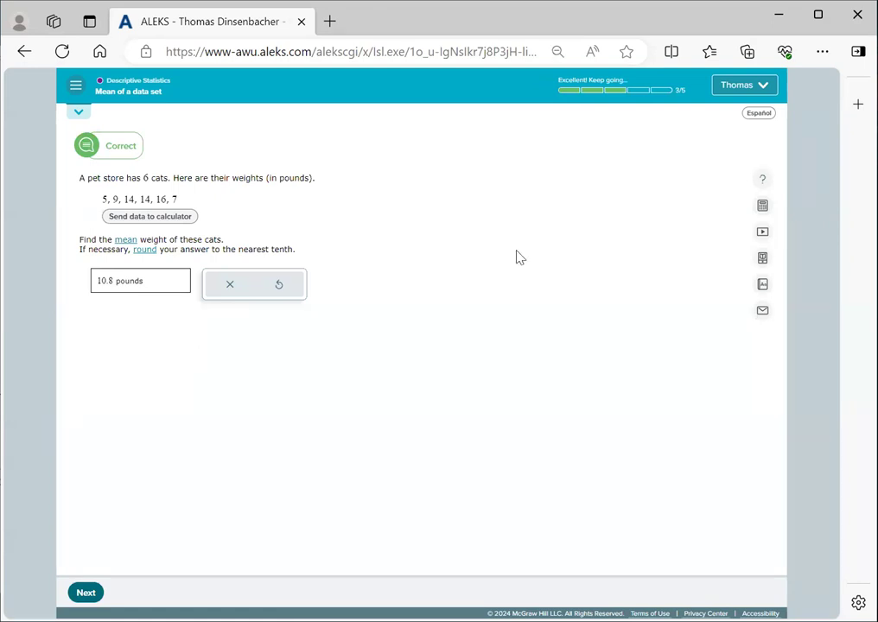
mouse_move(470, 275)
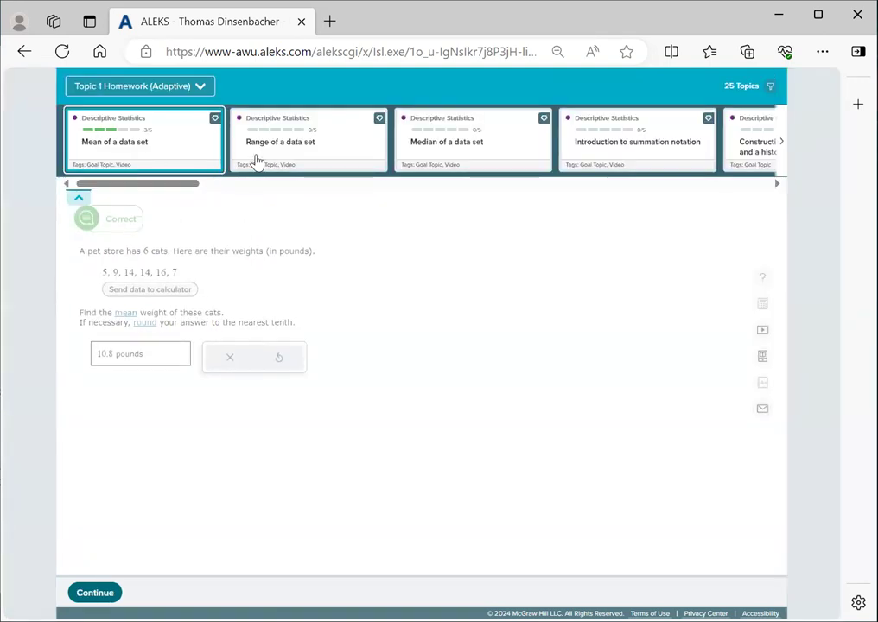
mouse_move(363, 156)
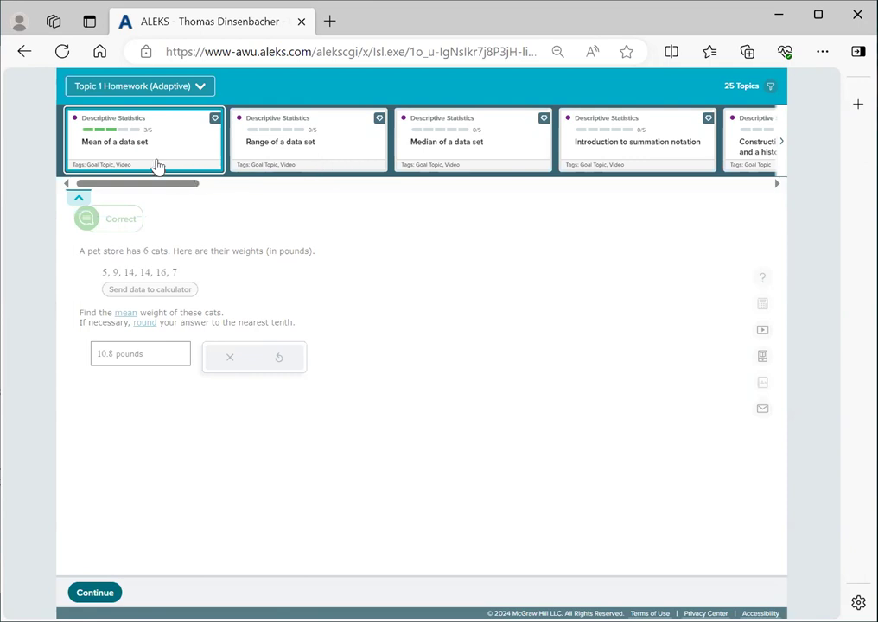
mouse_move(163, 147)
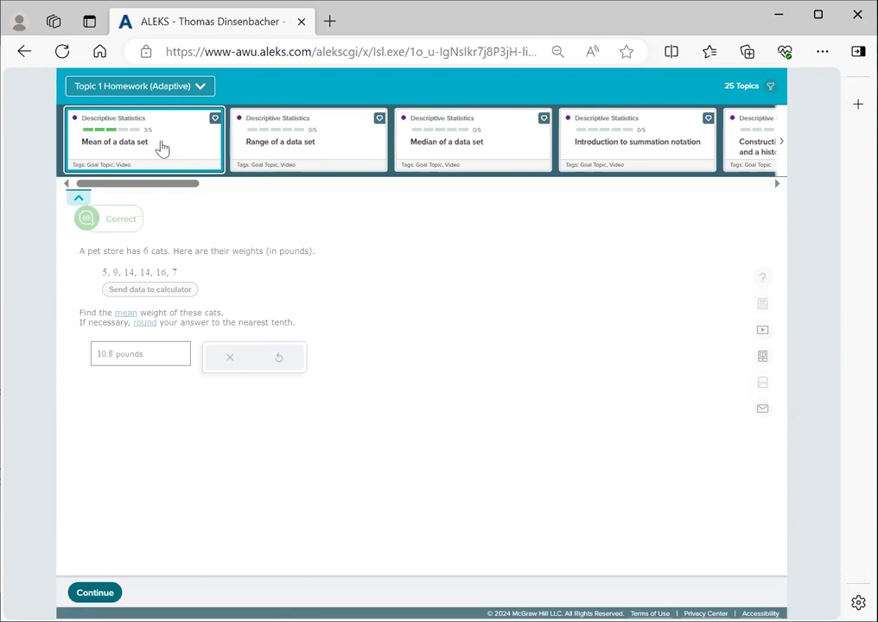
mouse_move(156, 145)
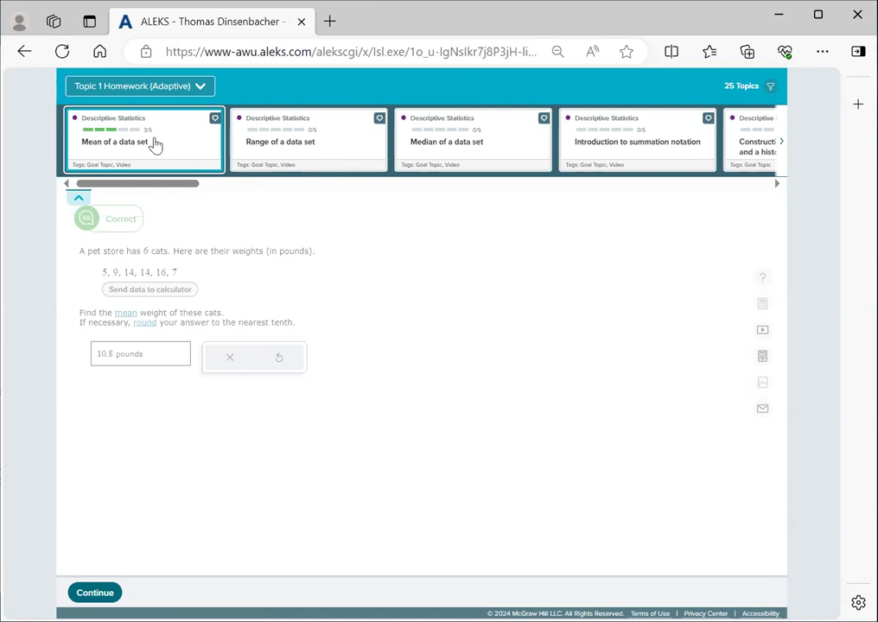
mouse_move(173, 159)
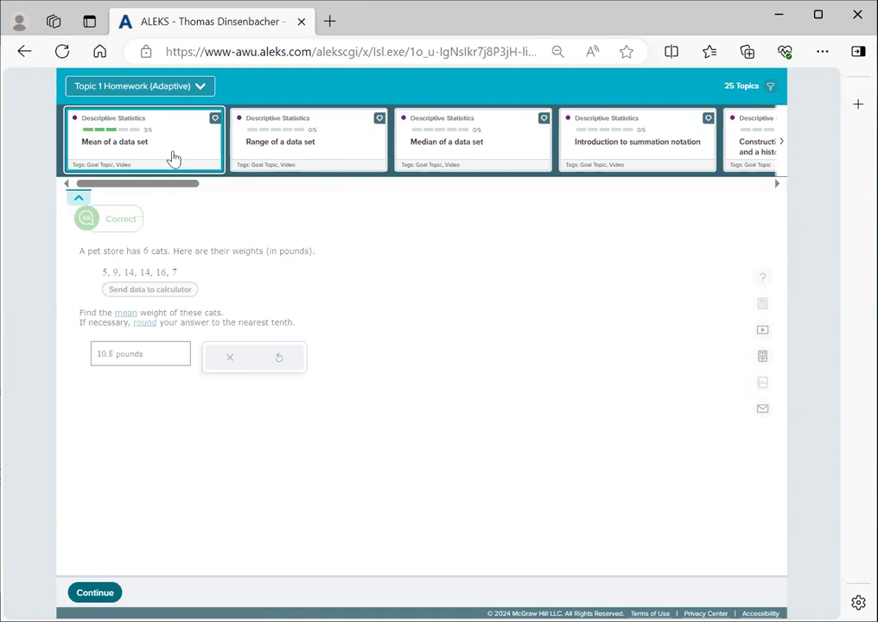
mouse_move(432, 290)
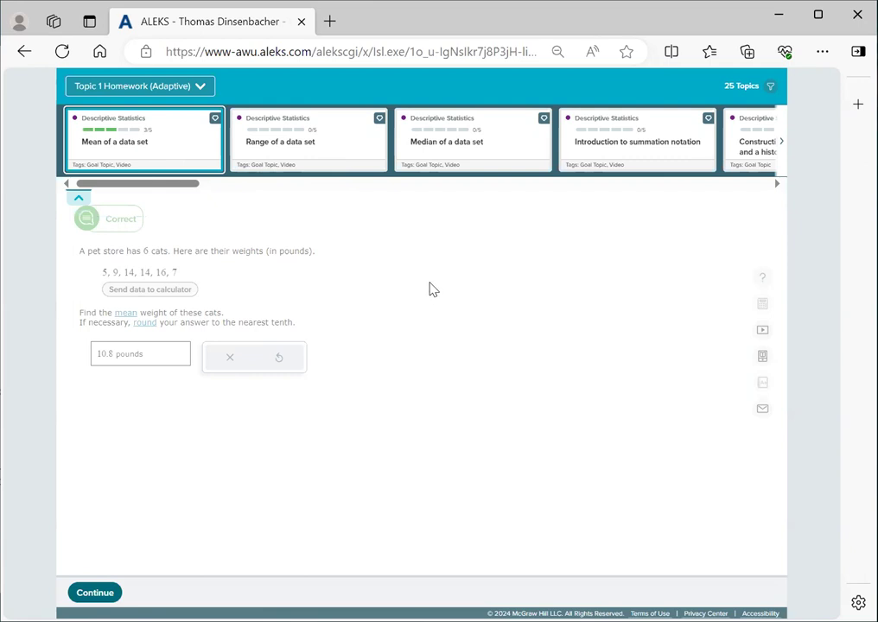
mouse_move(153, 233)
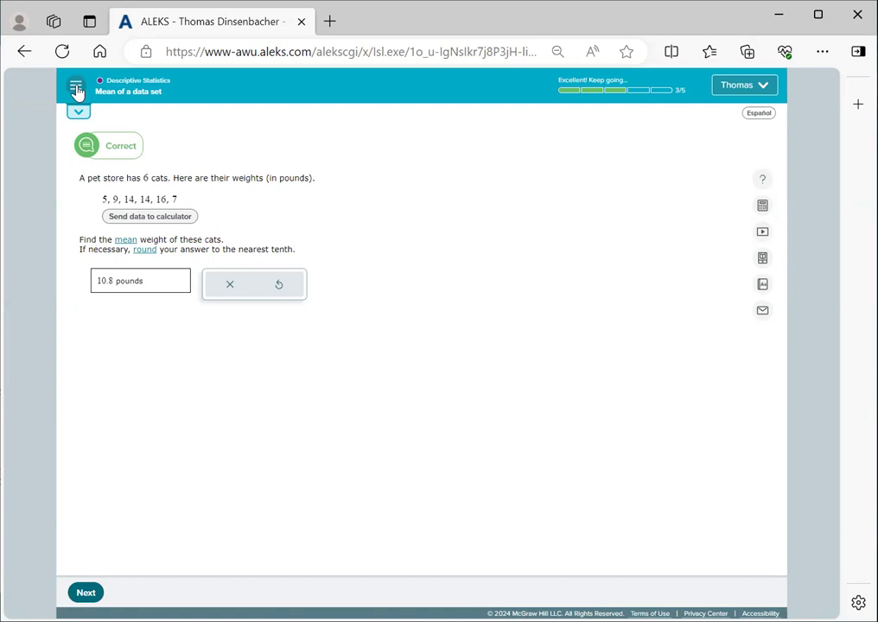
Switch from the current topic over to the Review set of three mastered topics
left_click(76, 90)
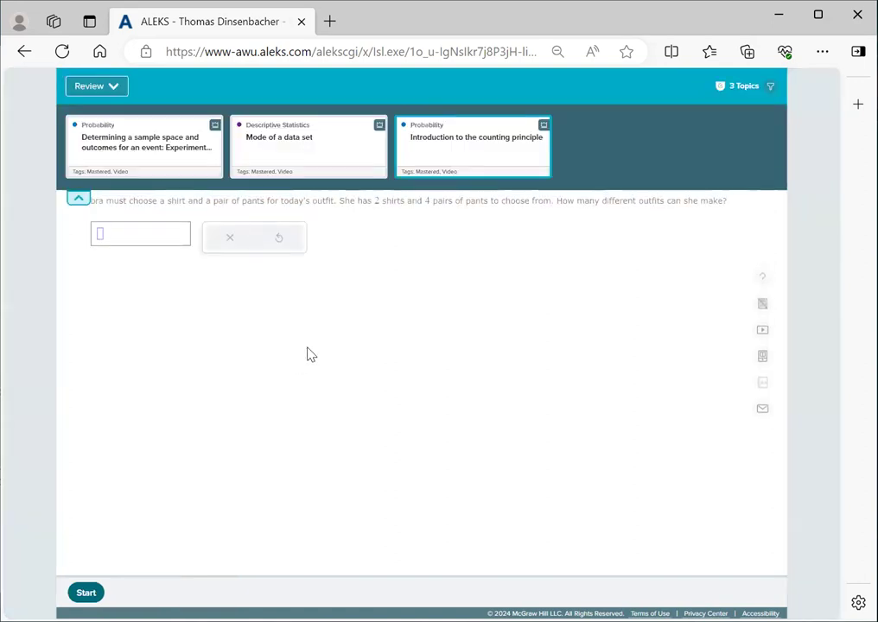
mouse_move(450, 236)
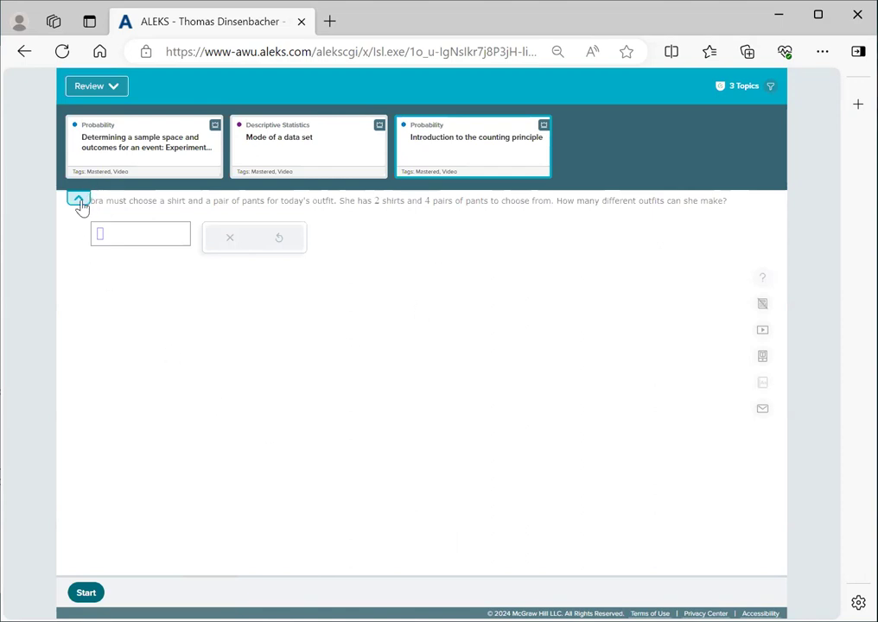
Return to the ALEKS home page showing the pie with 3 topics mastered, dismissing the welcome video
left_click(79, 201)
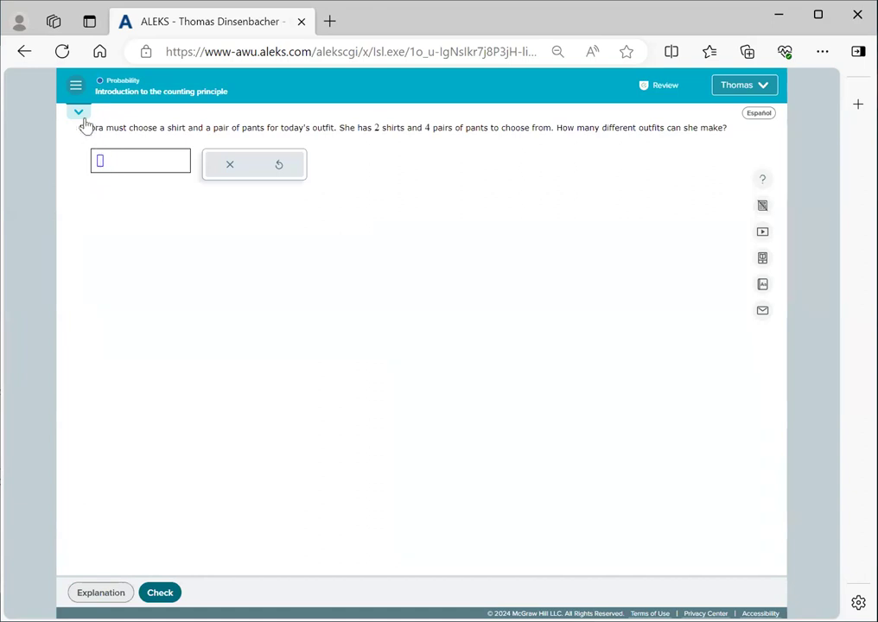
left_click(76, 85)
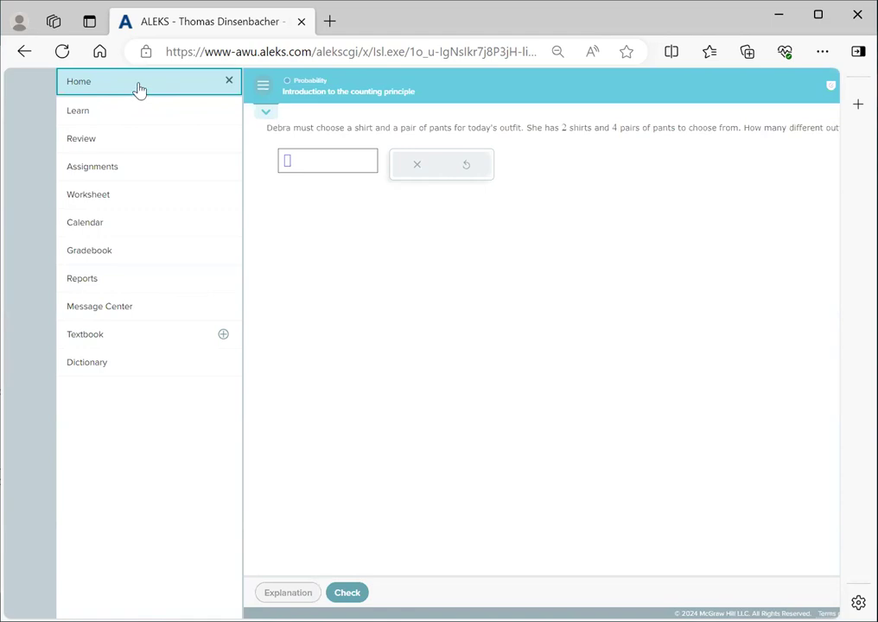
left_click(80, 81)
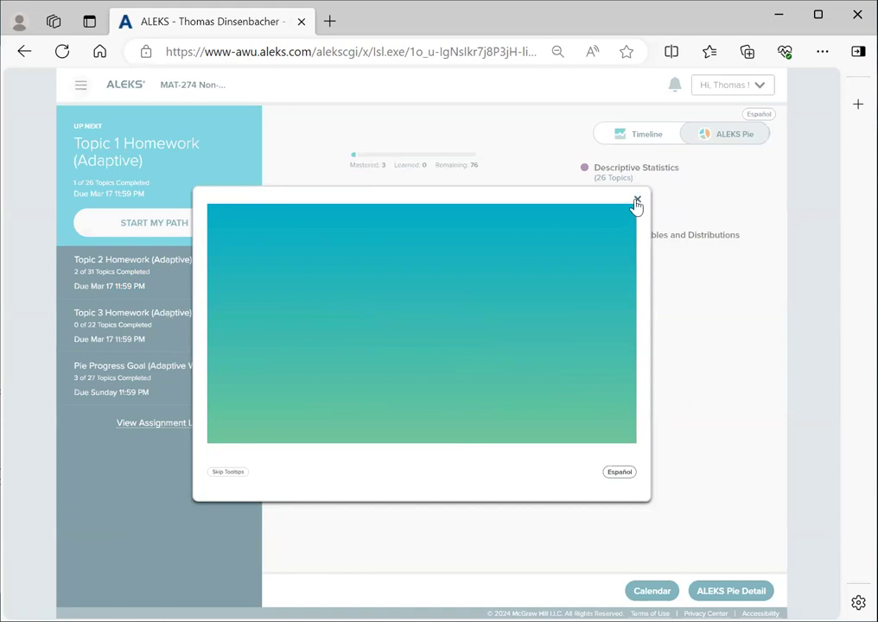
left_click(636, 201)
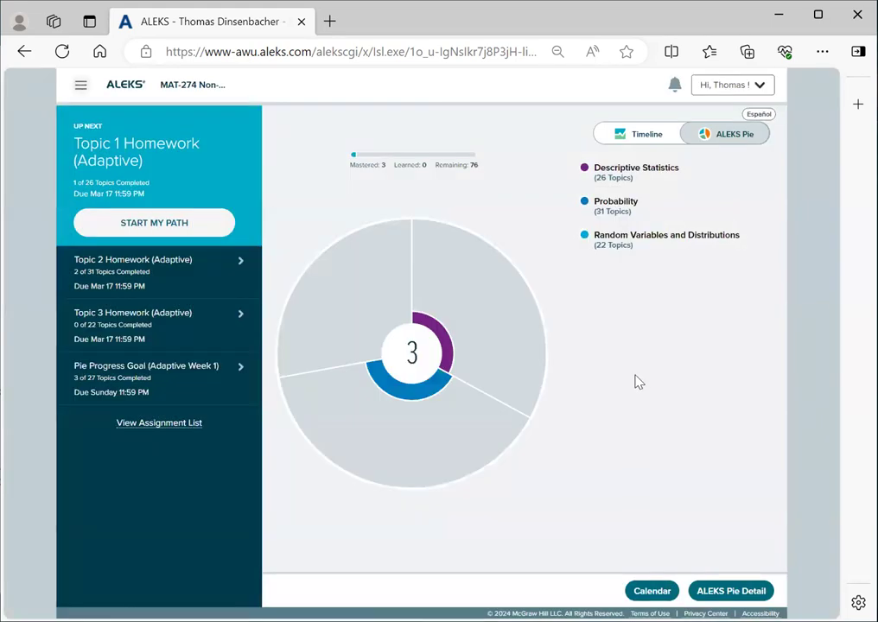